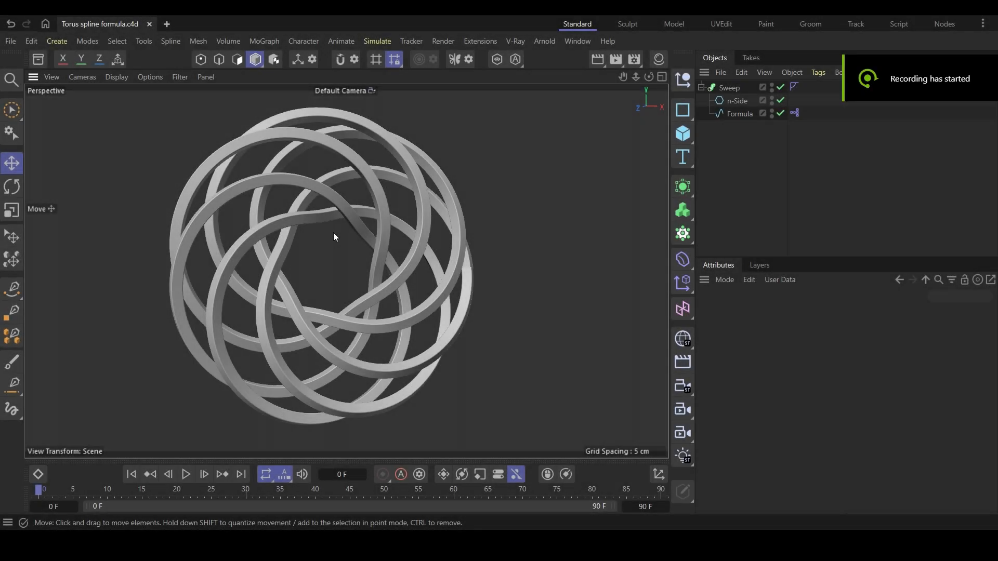
mouse_move(397, 224)
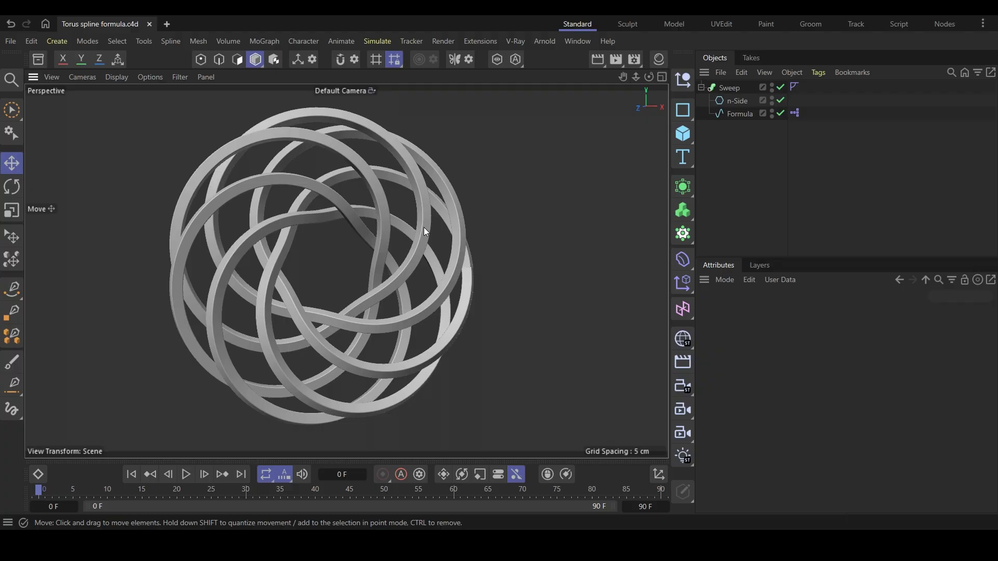
Inspect the Formula spline's Knot values 5, 4, 1, 7, then close the XPresso Editor.
left_click_drag(425, 231, 102, 225)
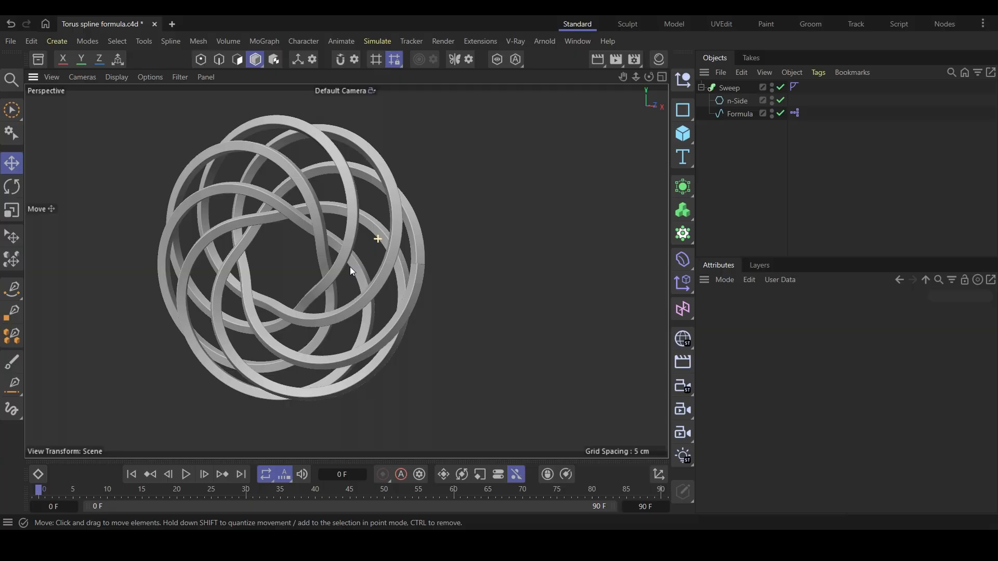
left_click(740, 113)
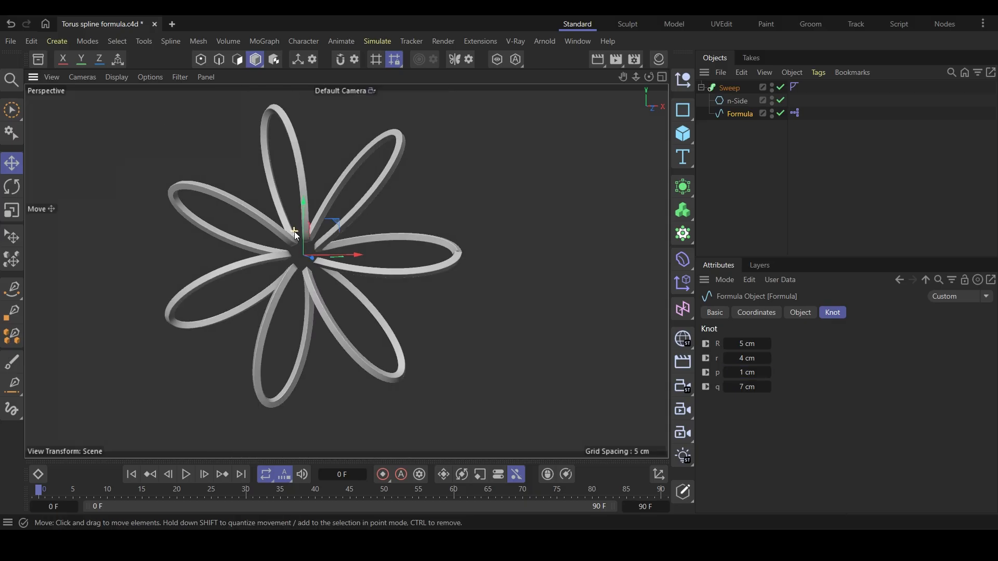
left_click_drag(294, 231, 347, 269)
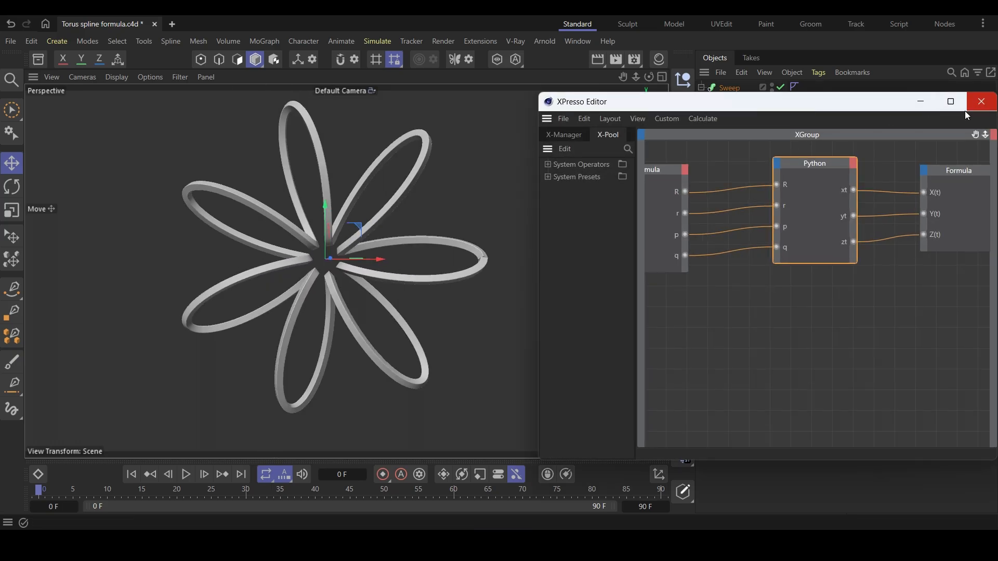
left_click(981, 101)
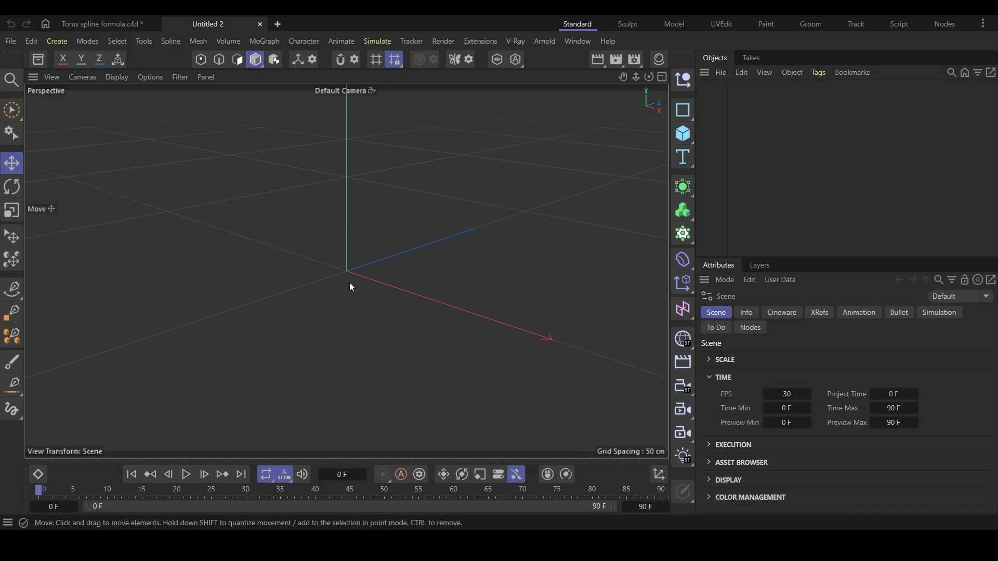
Add a Formula spline from the spline primitives list.
left_click(682, 110)
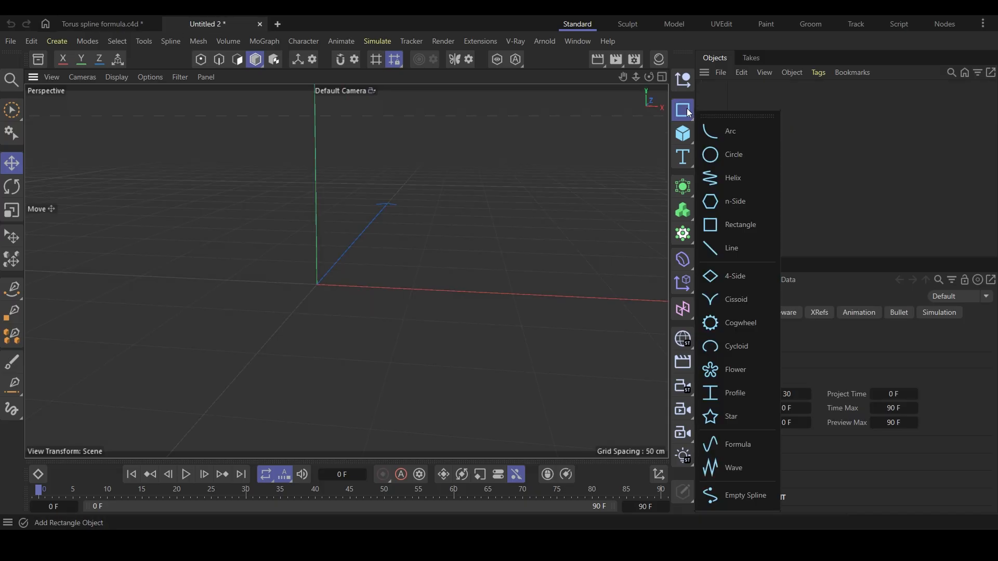
left_click(737, 444)
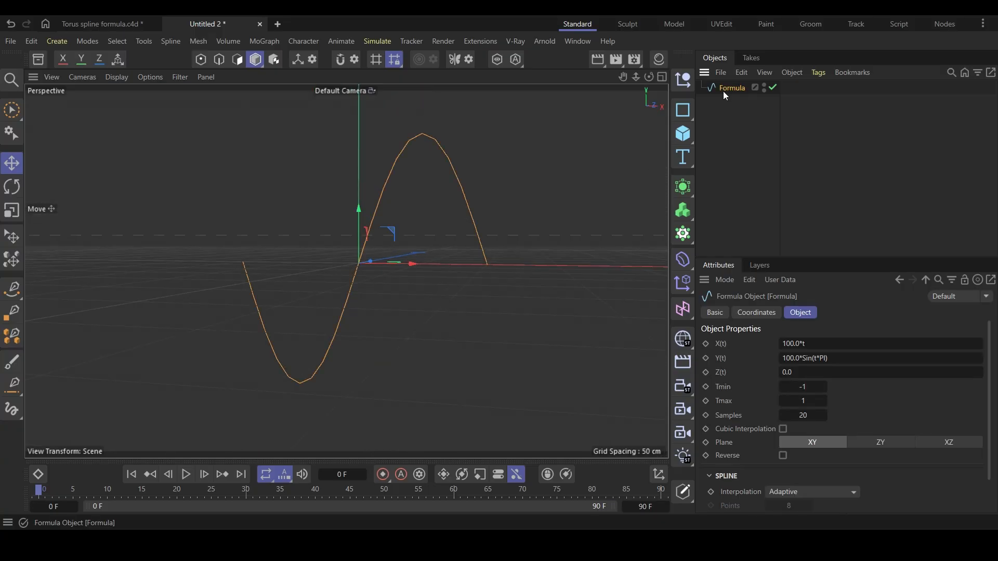
mouse_move(728, 347)
type("6.2832")
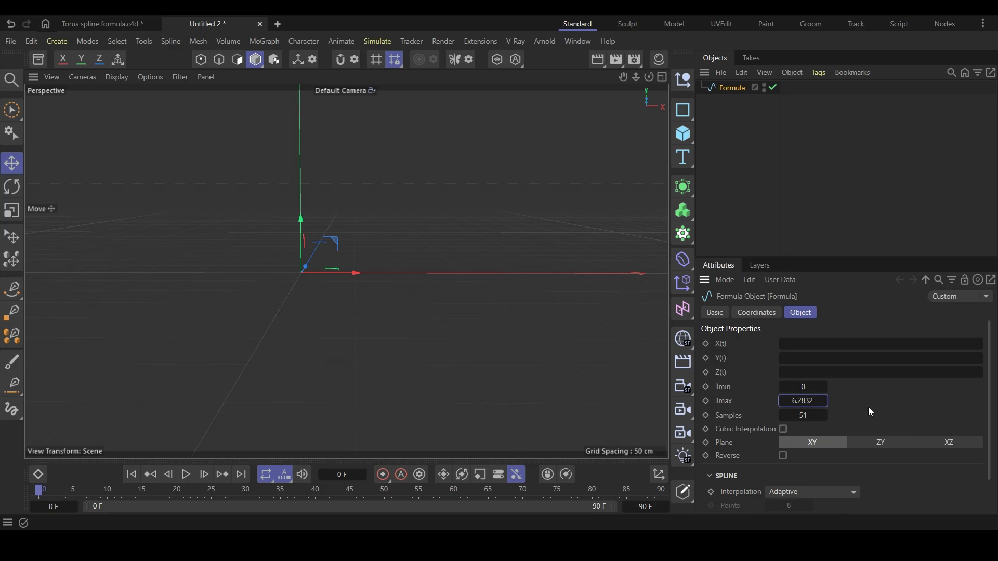
left_click(880, 344)
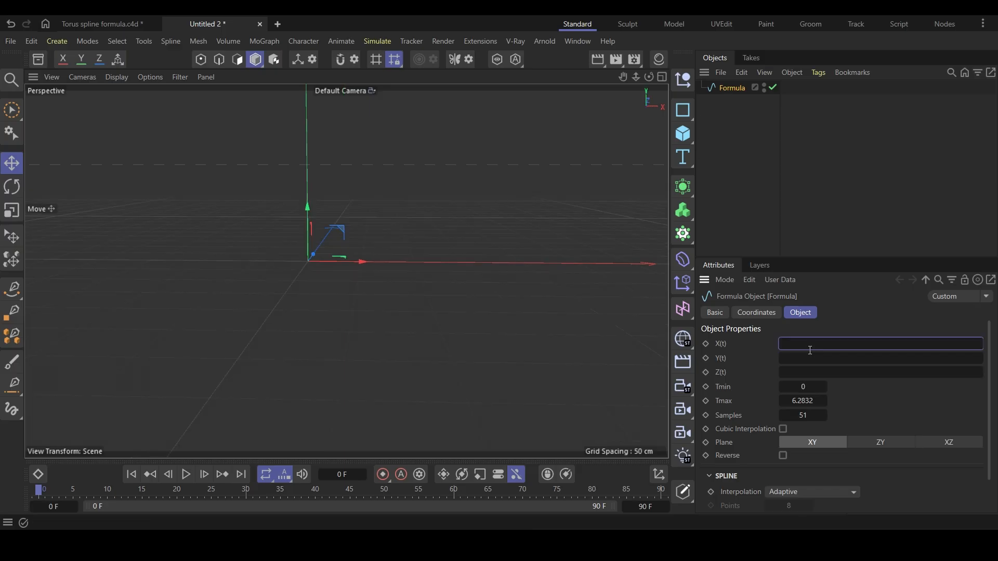
Enter torus-knot expressions such as (4.0 + 2.0 * cos(7 * t)) for X, Y and Z.
type("(4.0")
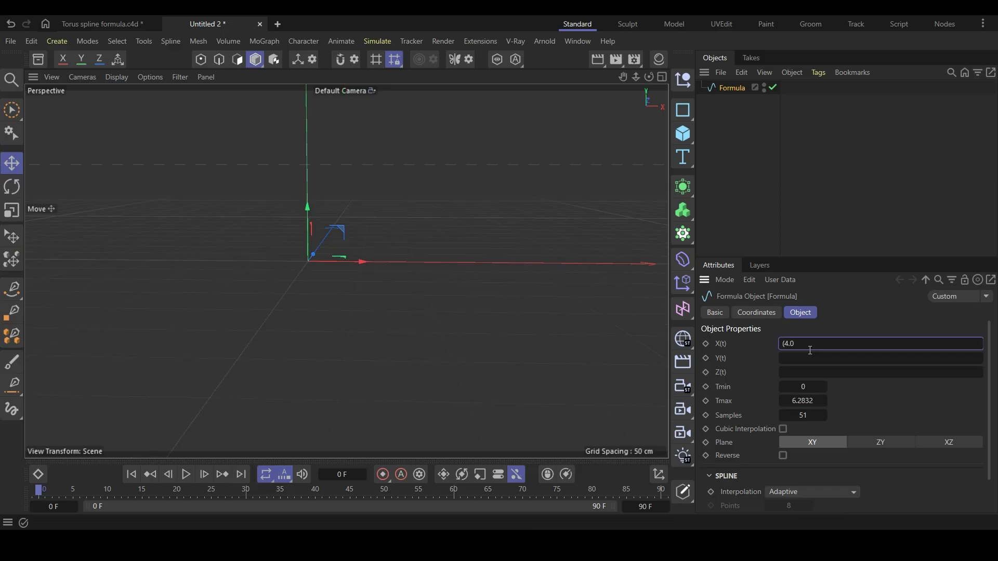
type("+")
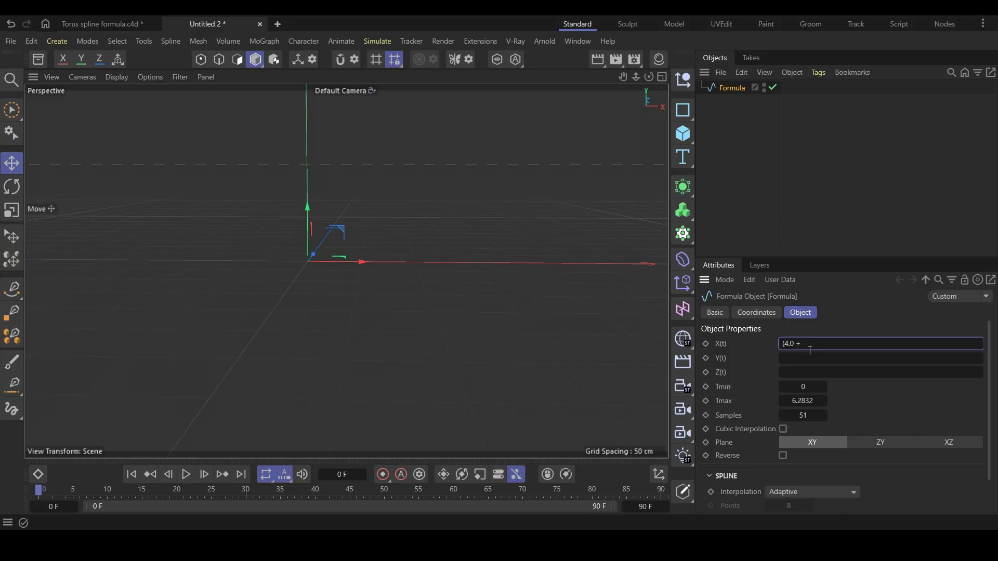
type("2.0")
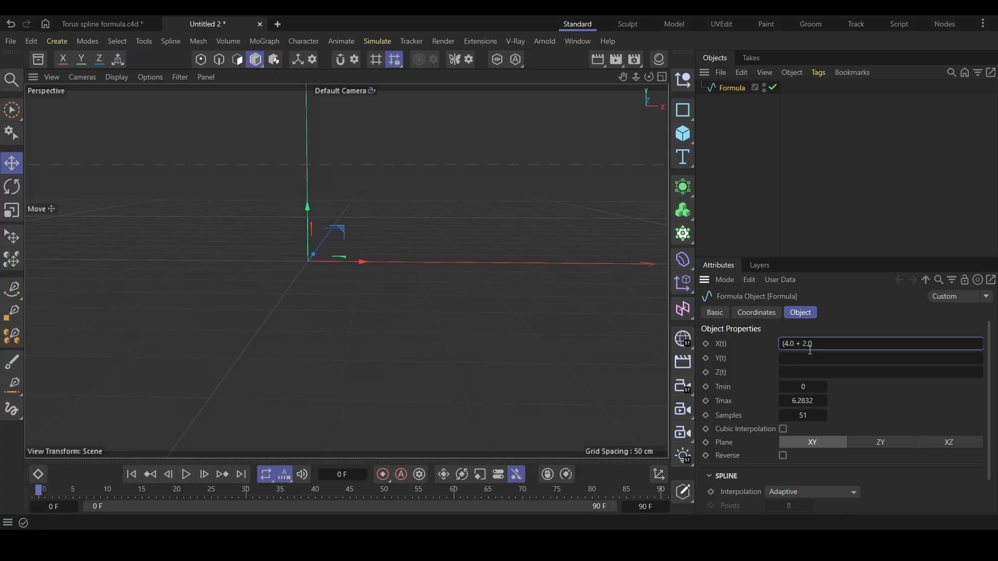
type("* co")
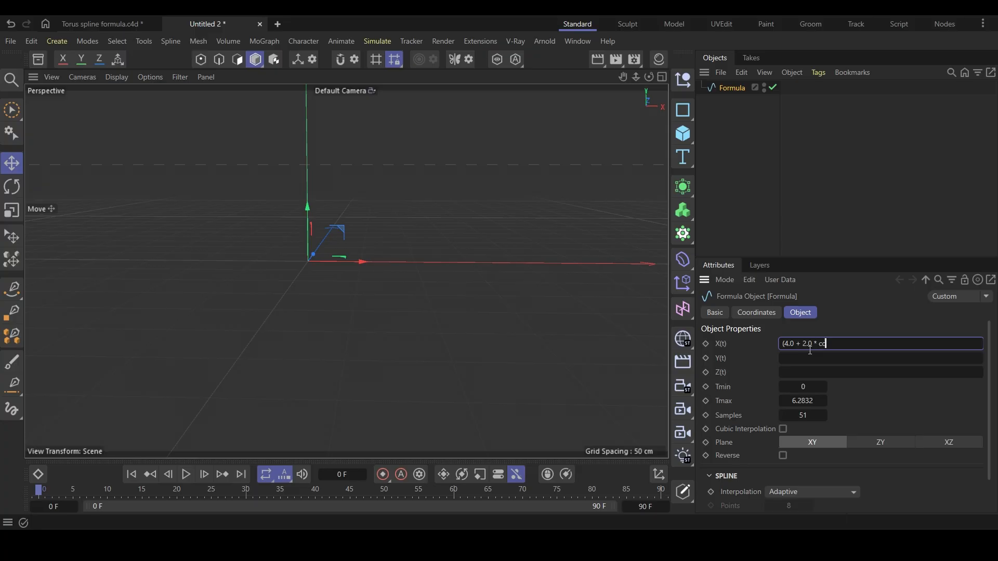
type("s(7 * t)")
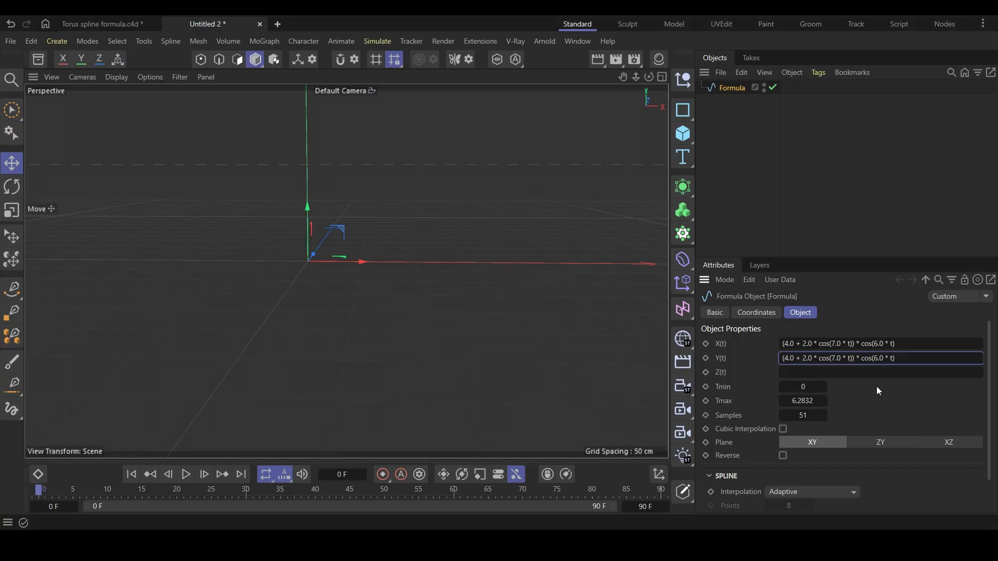
type("sin")
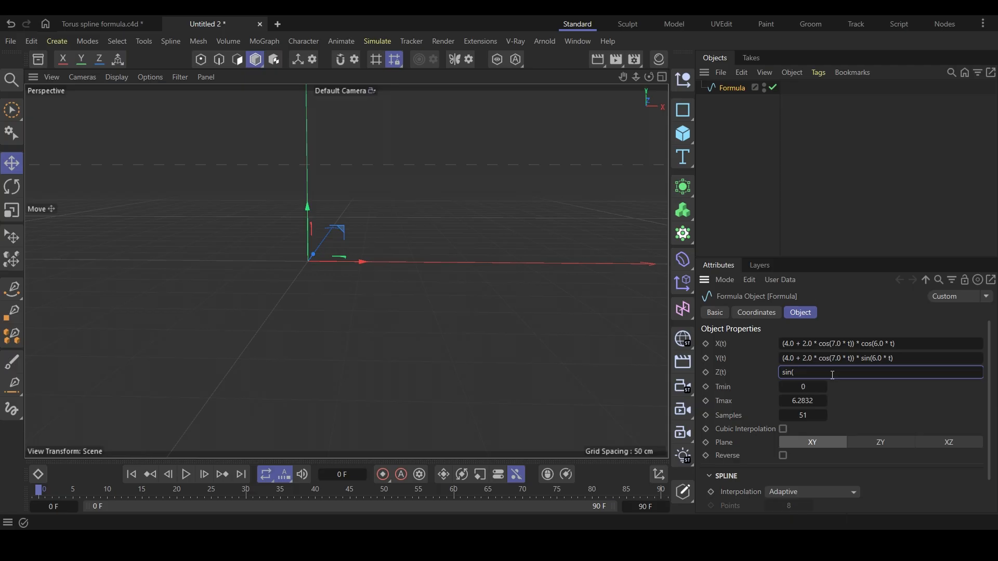
type("7.0 * t")
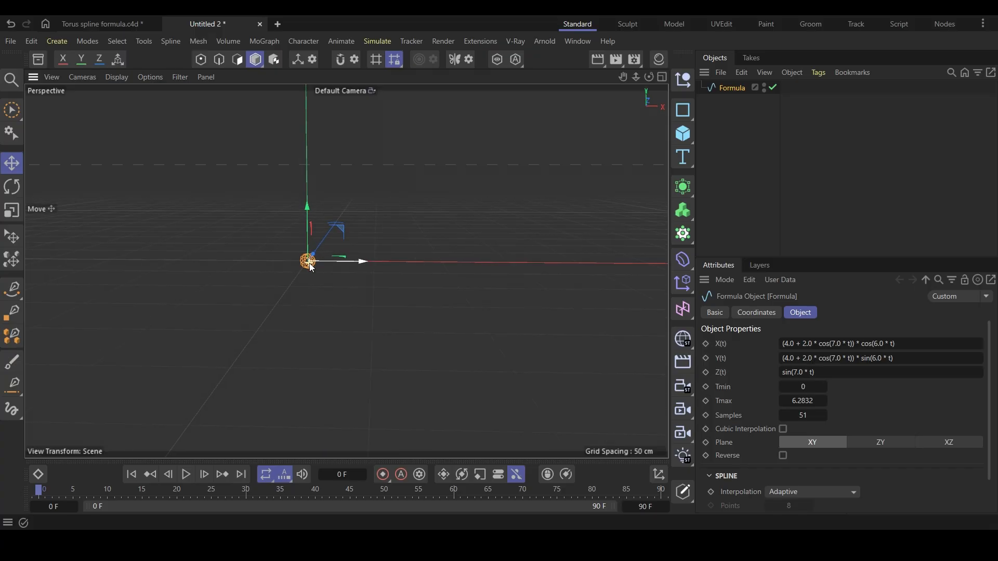
key("s")
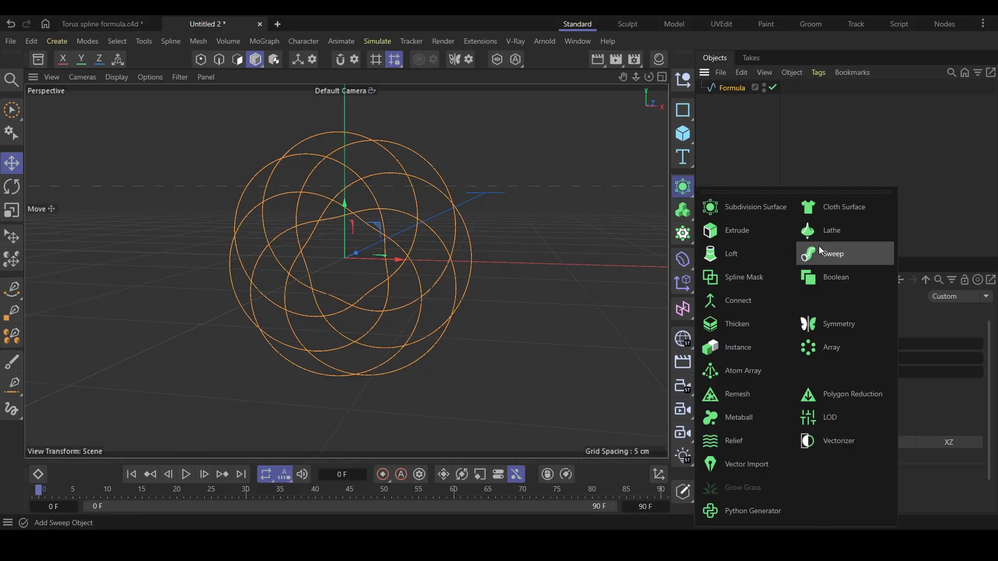
Add a Sweep generator combining the n-Side profile with the Formula spline.
left_click(833, 253)
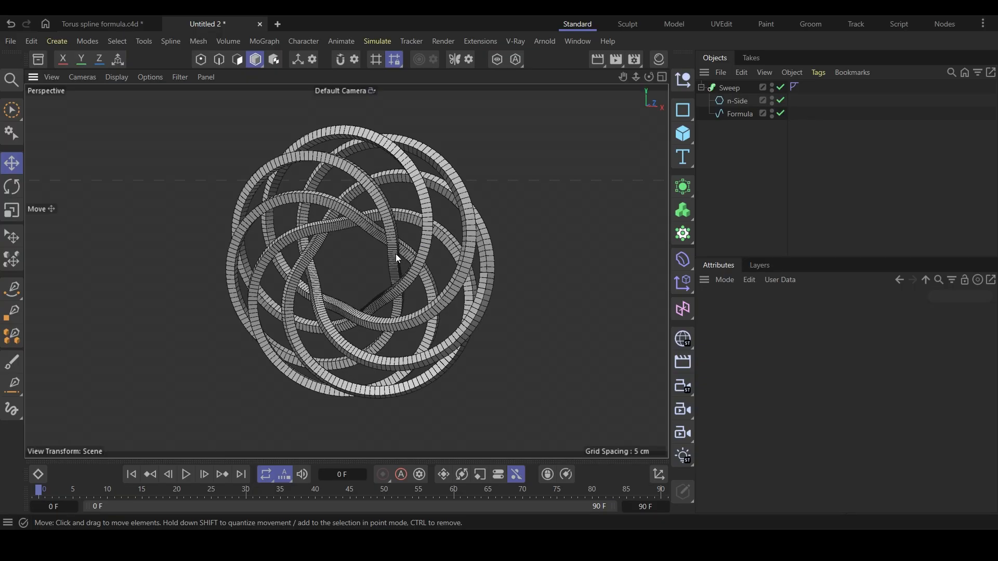
Select the Formula spline and raise its Samples to 1000.
left_click(740, 113)
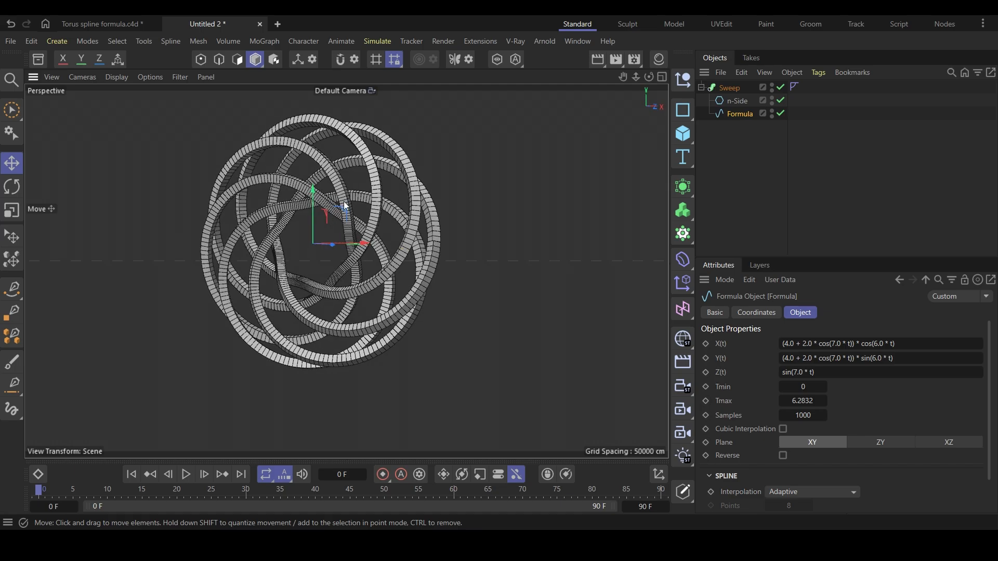
left_click(880, 344)
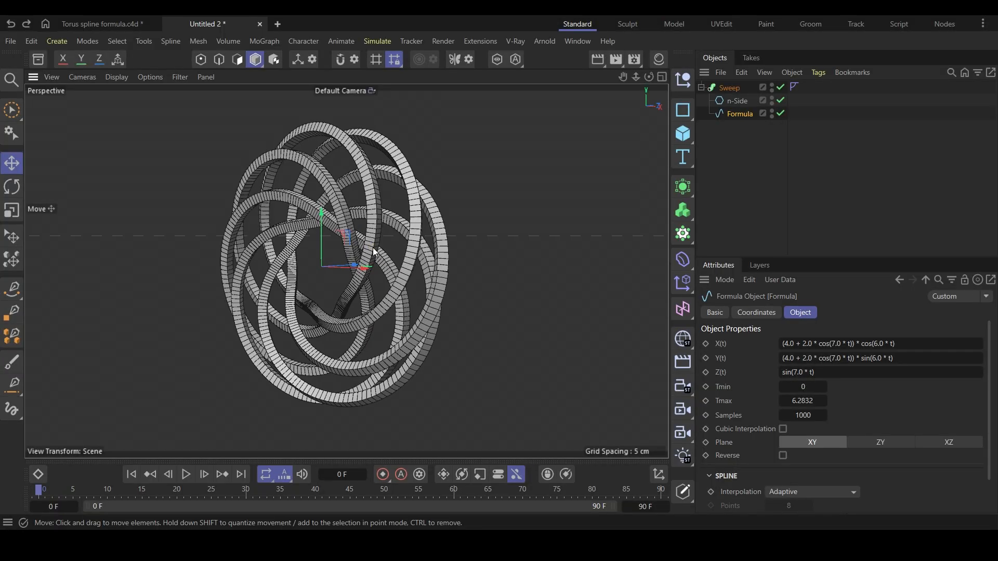
mouse_move(324, 288)
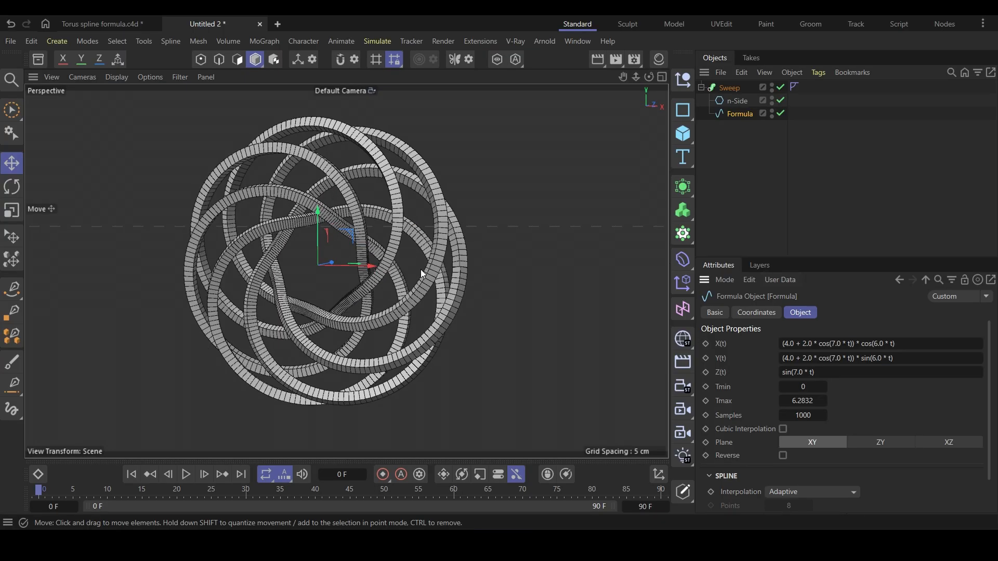
mouse_move(780, 280)
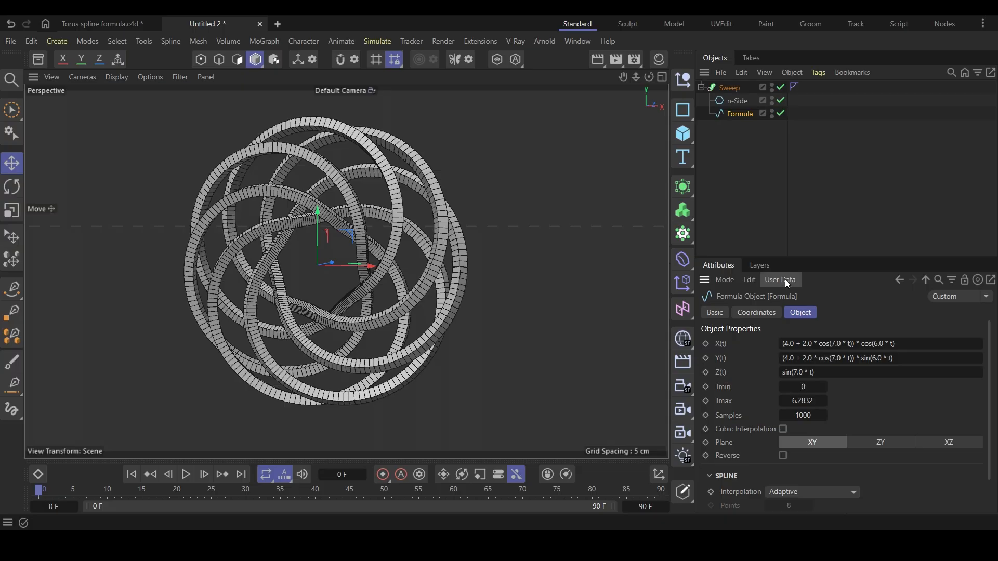
Open Manage User Data for the Formula spline and add a 'Torus Knot' group.
left_click(780, 280)
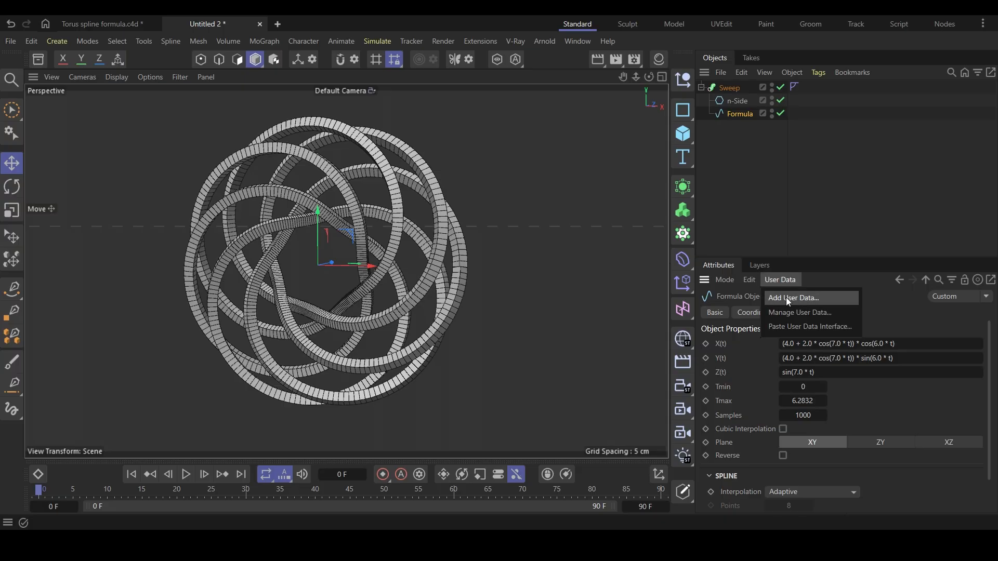
left_click(794, 297)
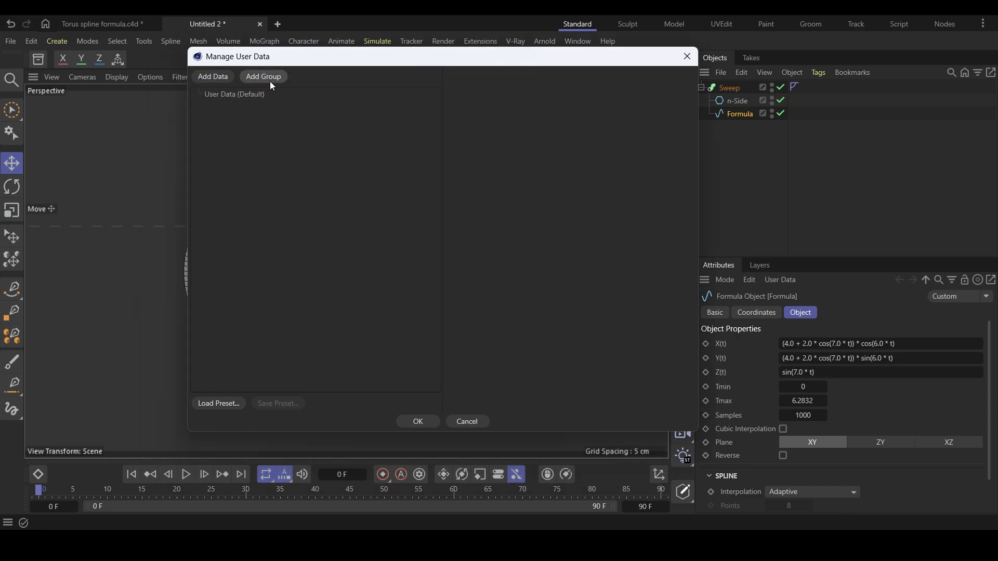
left_click(263, 77)
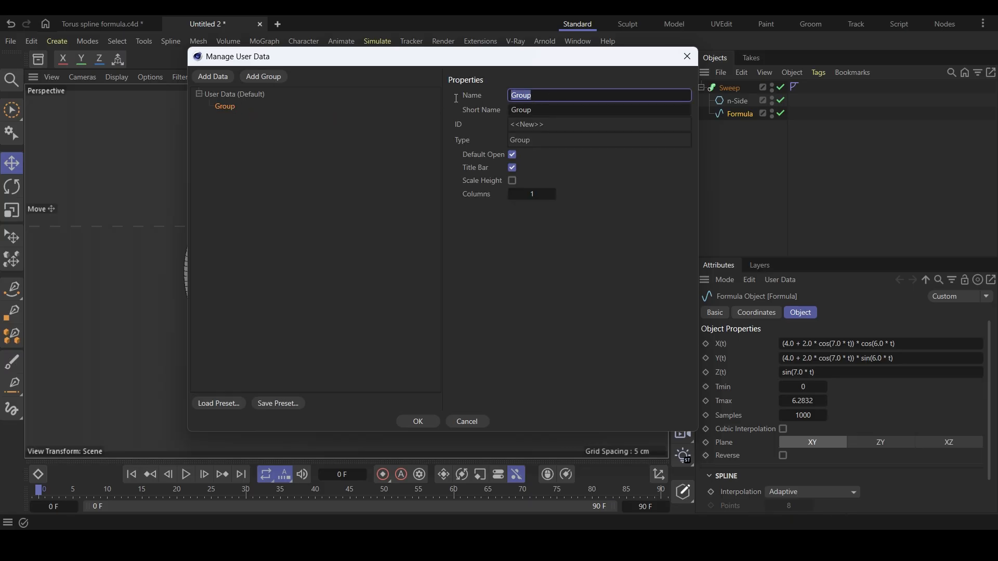
type("Torus Knot")
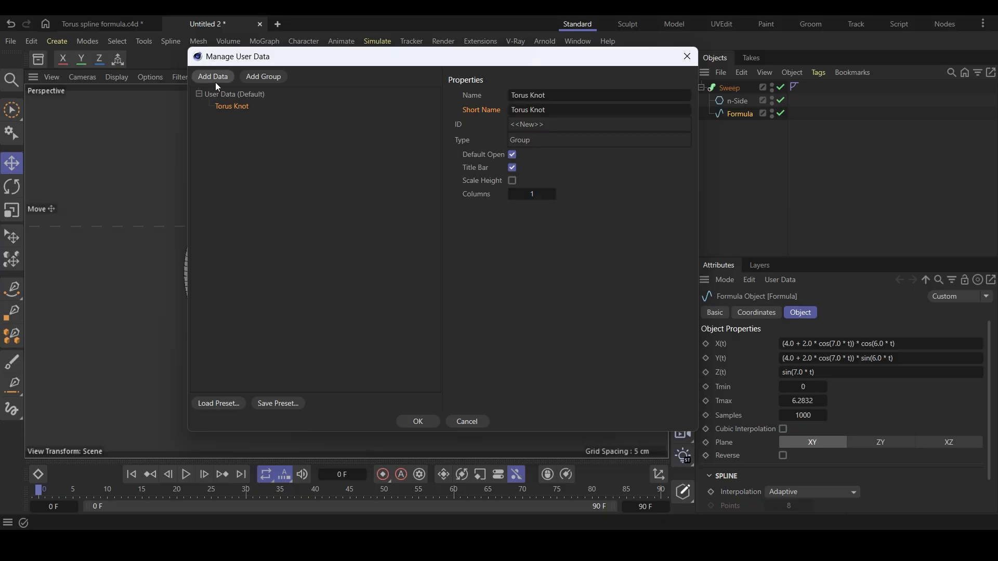
Add a length parameter R with a 4 cm default inside the group.
left_click(212, 77)
type("P")
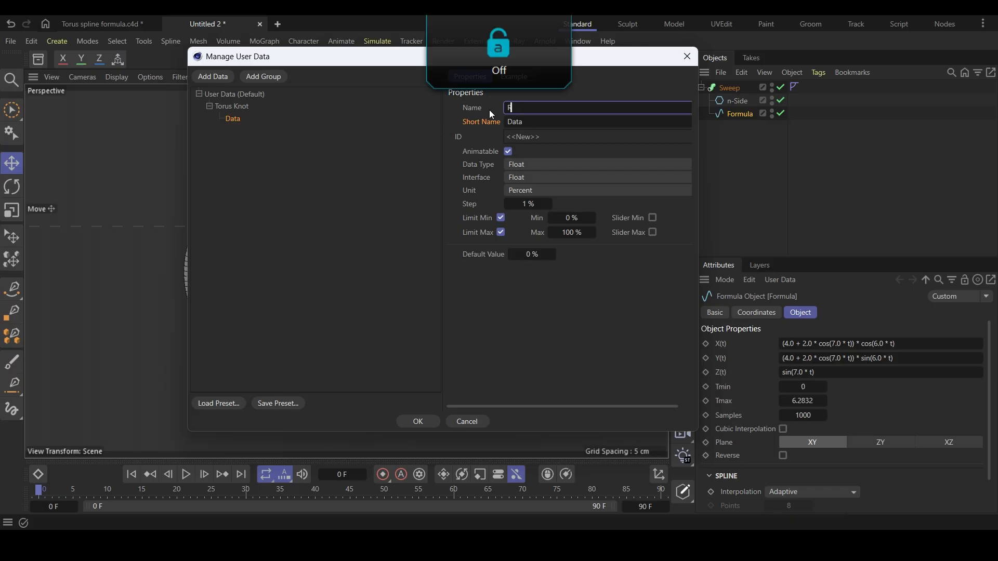
type("R")
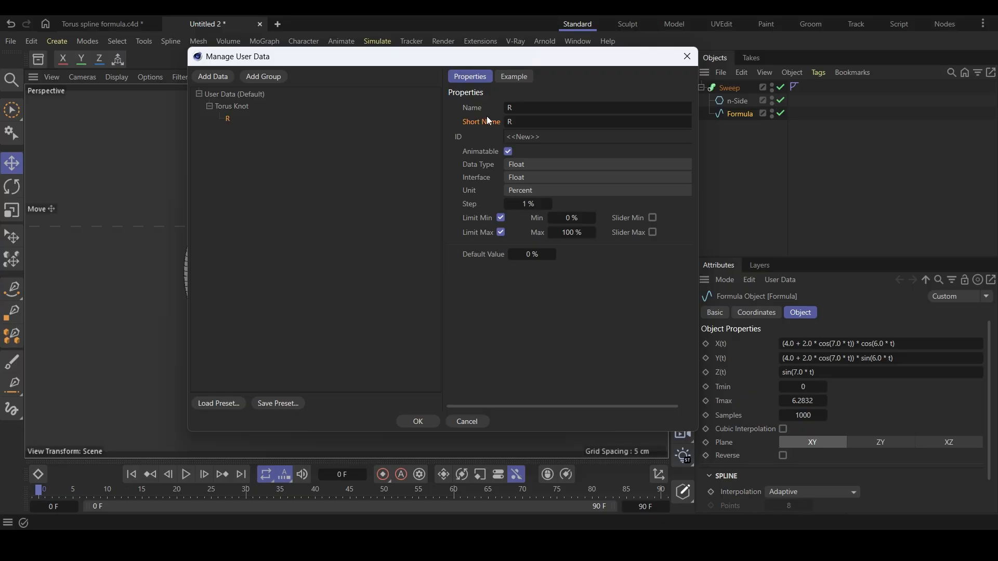
mouse_move(522, 183)
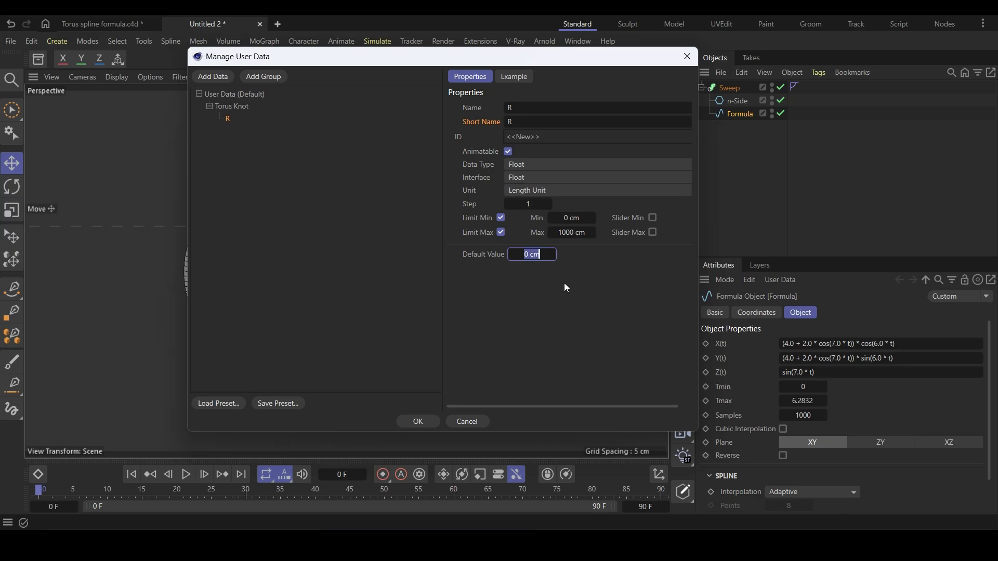
type("4")
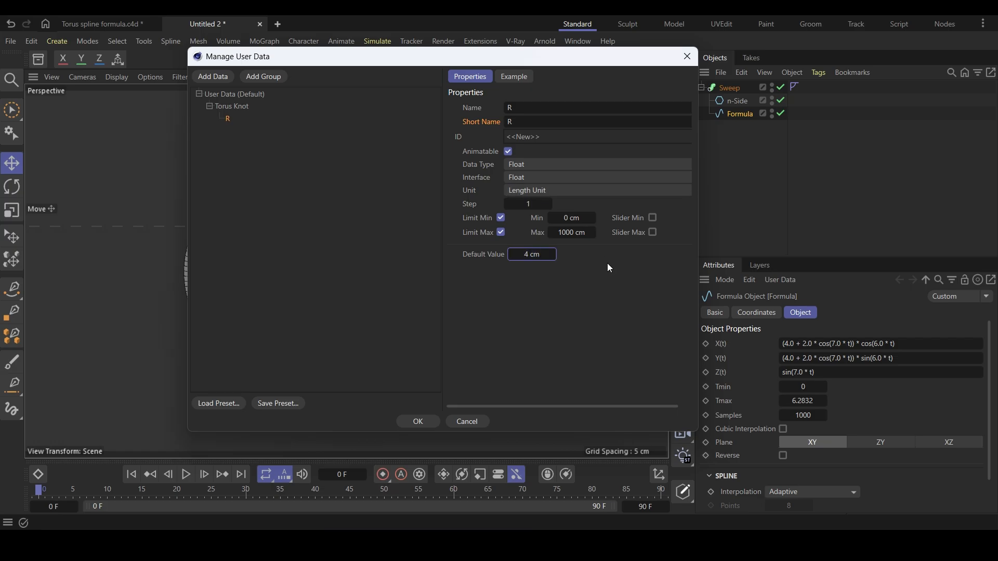
Add length parameters r = 2 cm, p = 6 cm and q = 7 cm, then apply.
left_click(232, 106)
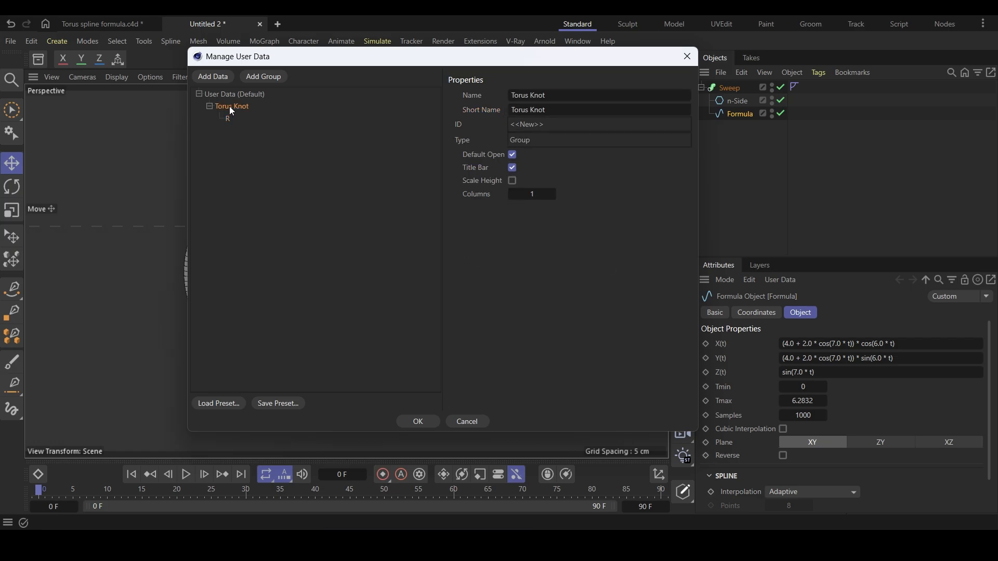
left_click(213, 76)
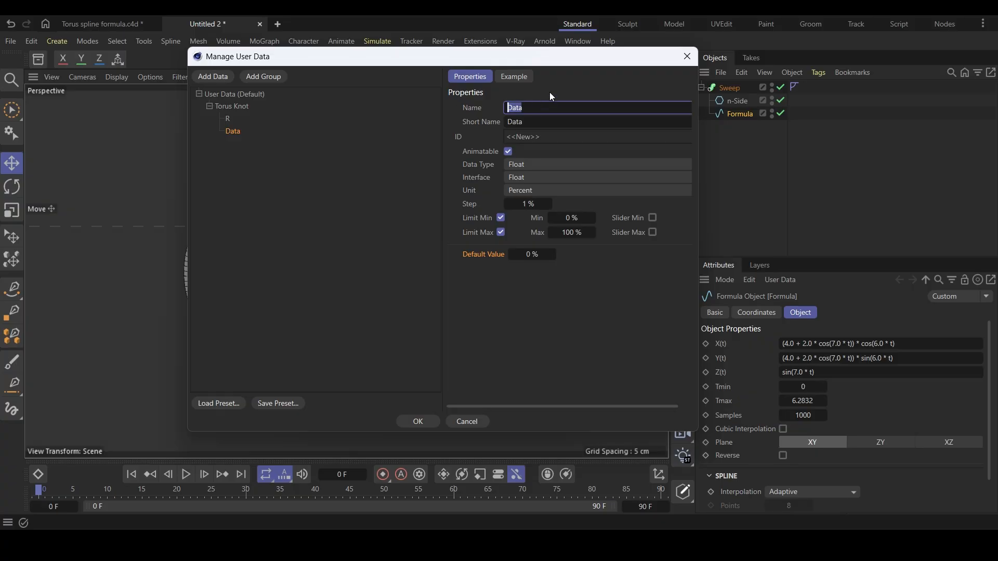
type("r")
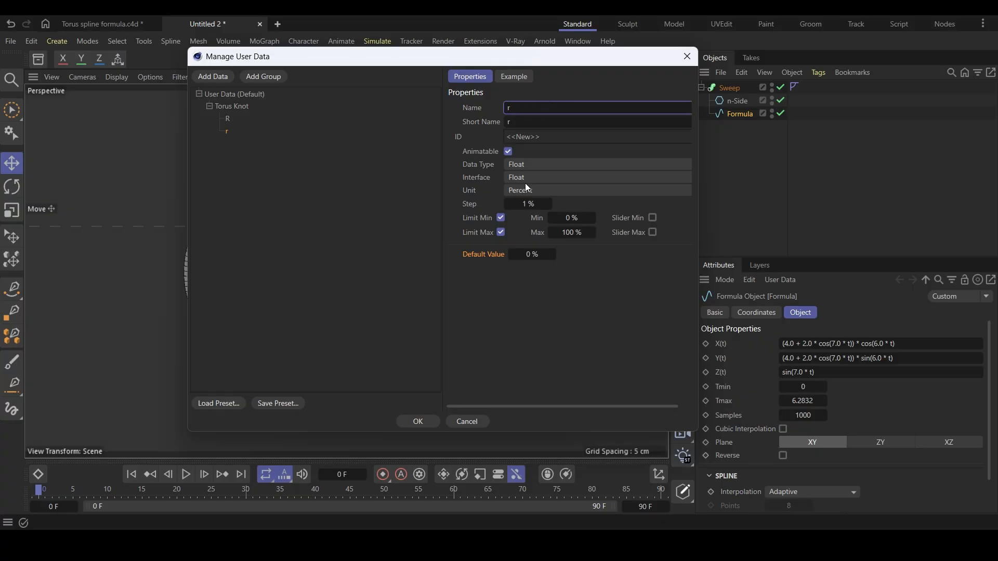
left_click(596, 190)
type("2")
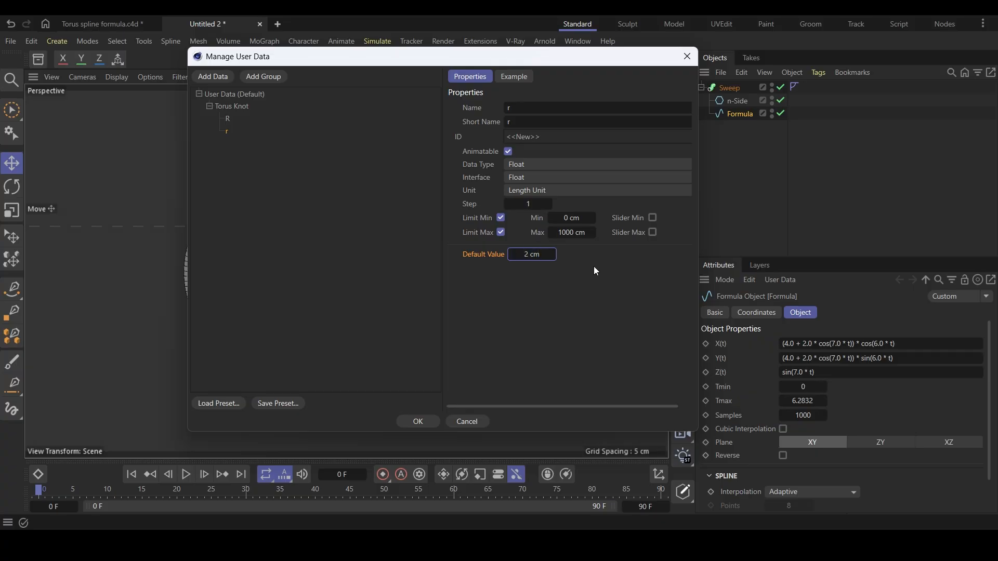
left_click(213, 76)
type("6")
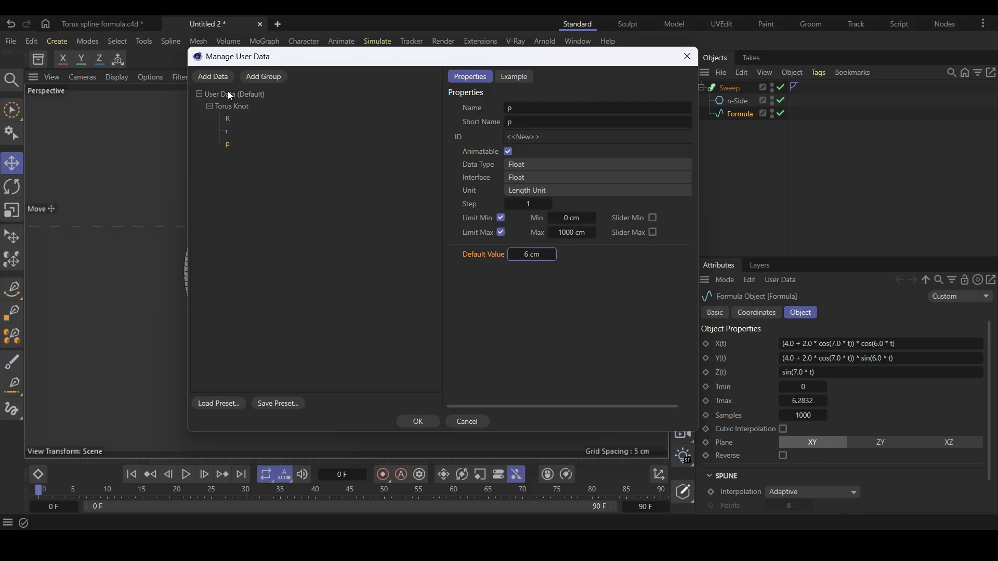
left_click(212, 77)
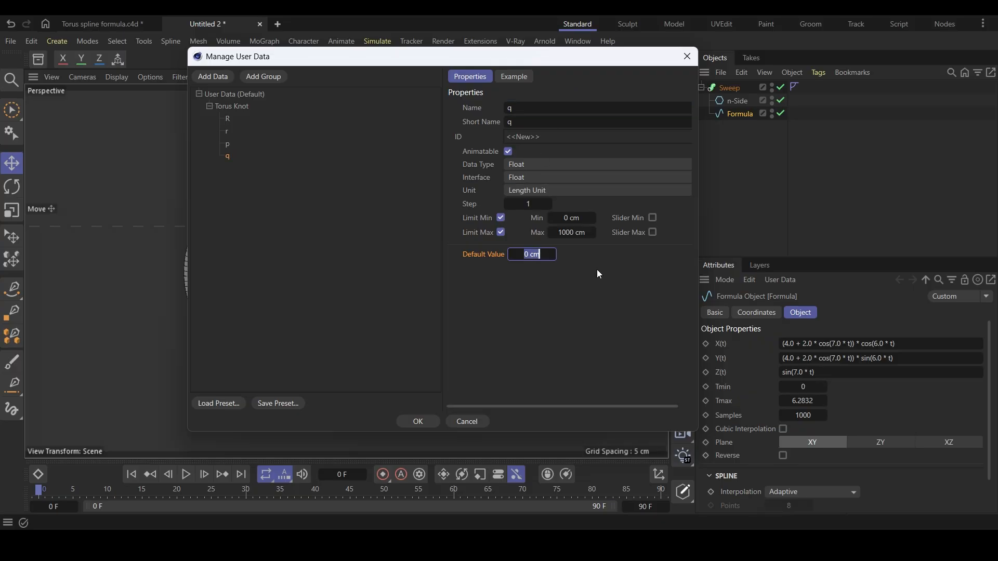
type("7")
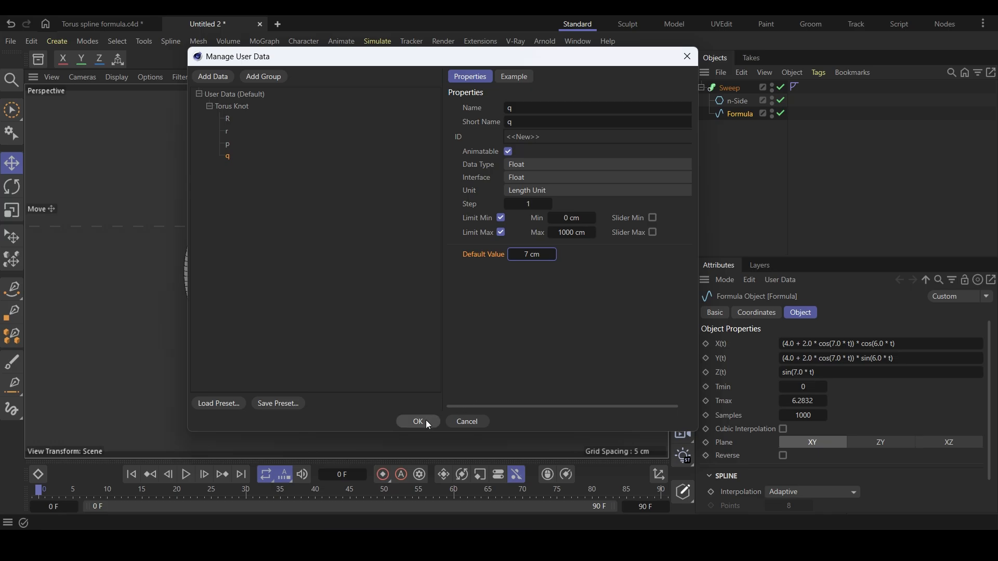
left_click(417, 422)
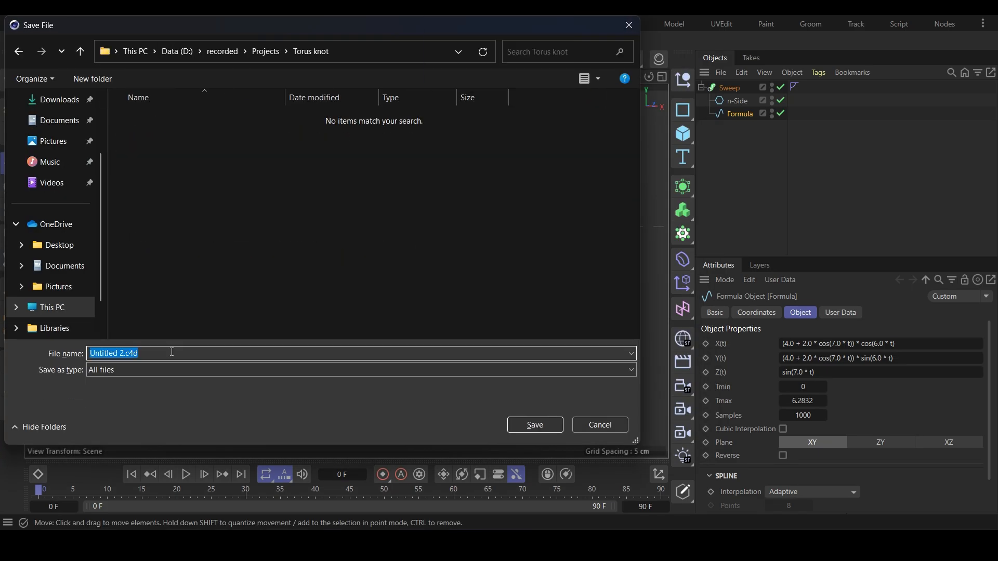
Save the scene as Torus Knot.c4d and show the Formula's user data.
left_click(533, 425)
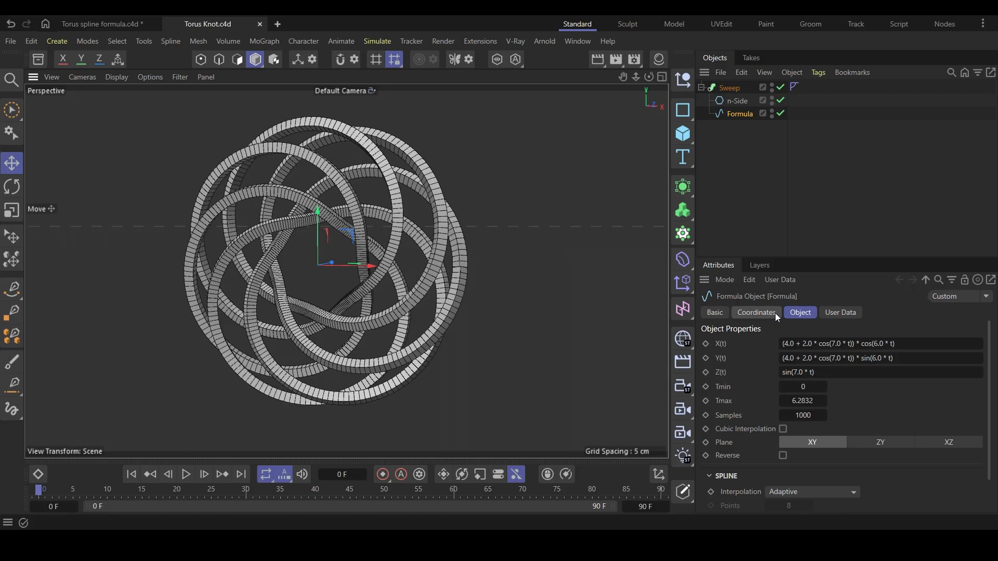
left_click(840, 312)
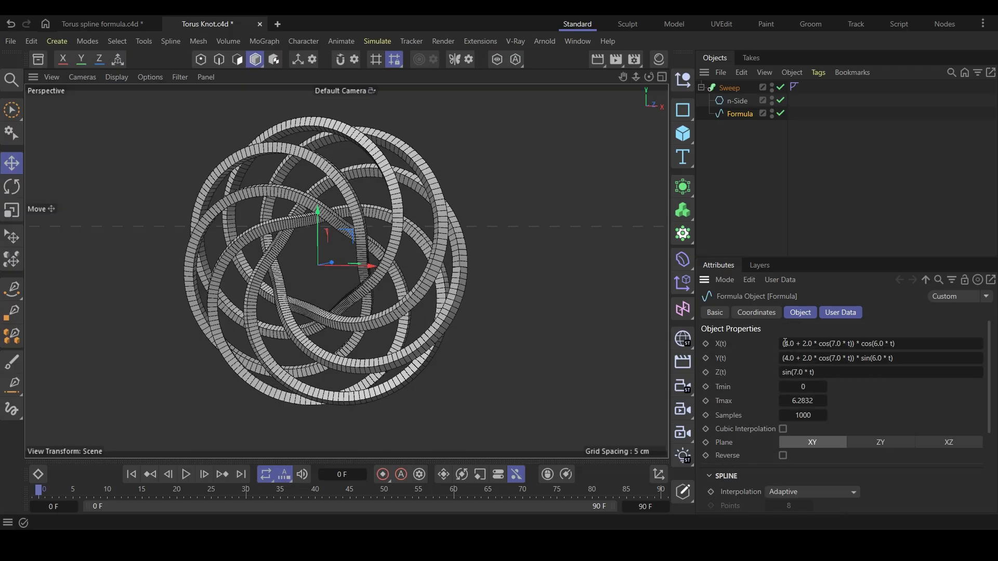
left_click(880, 344)
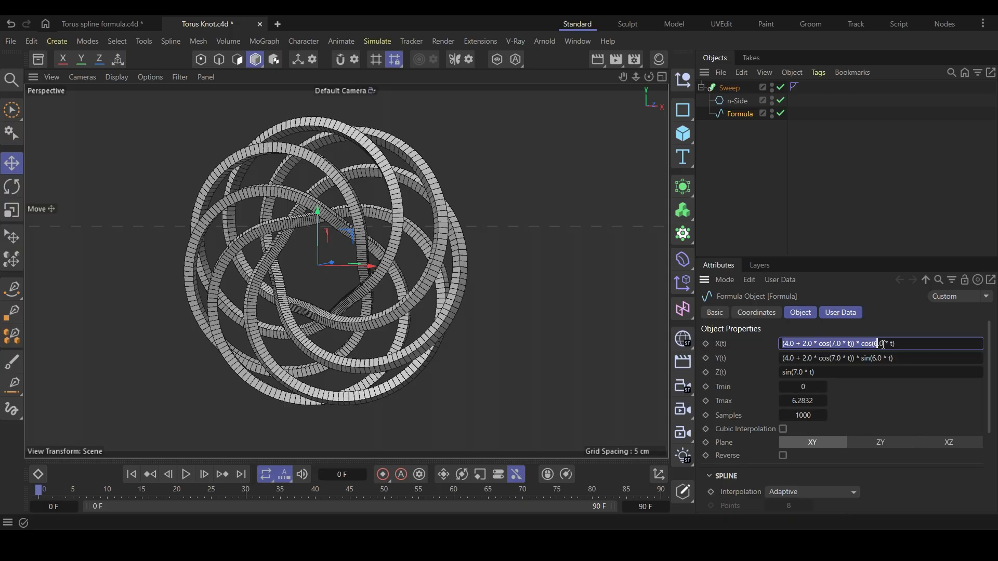
scroll("down", 3)
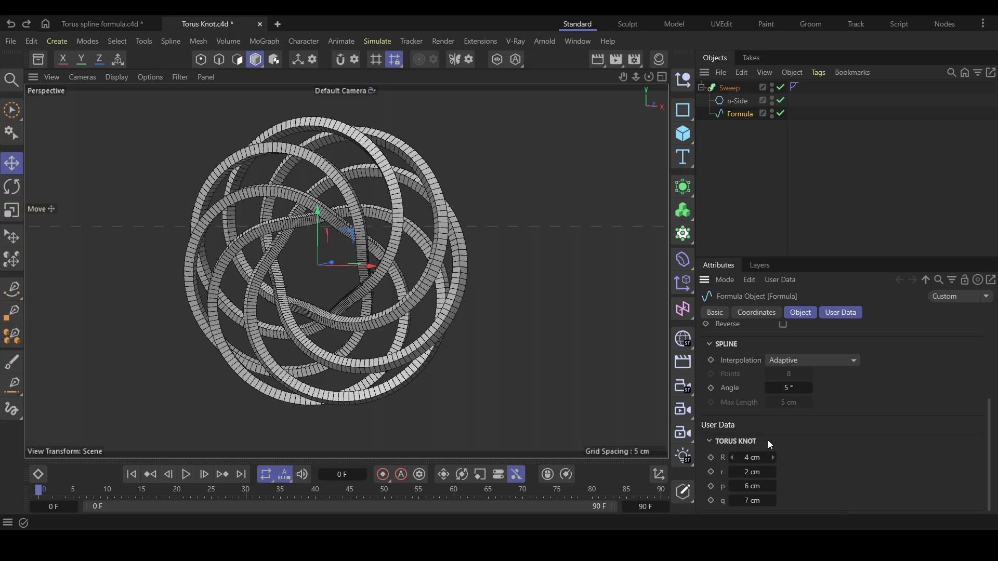
mouse_move(730, 469)
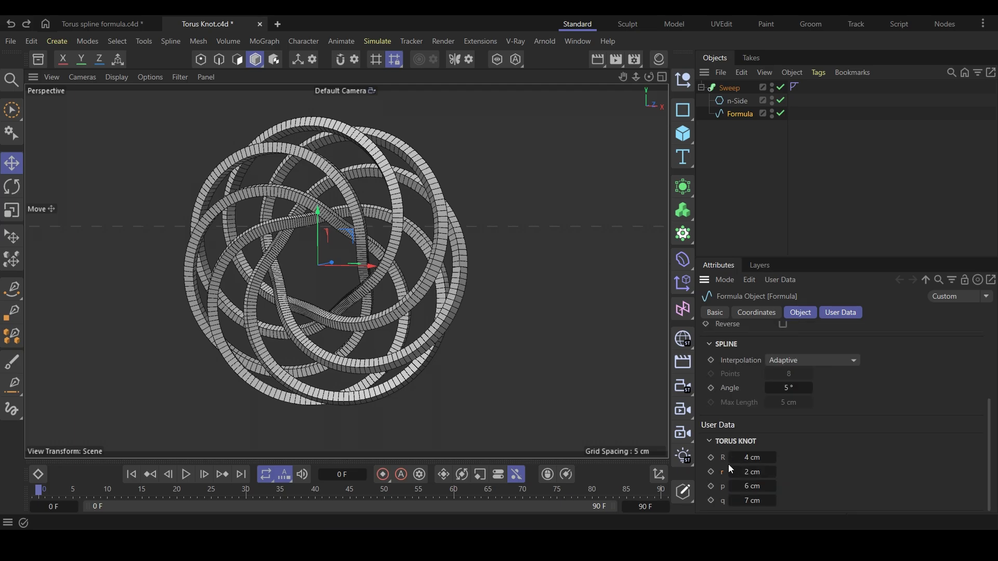
mouse_move(823, 476)
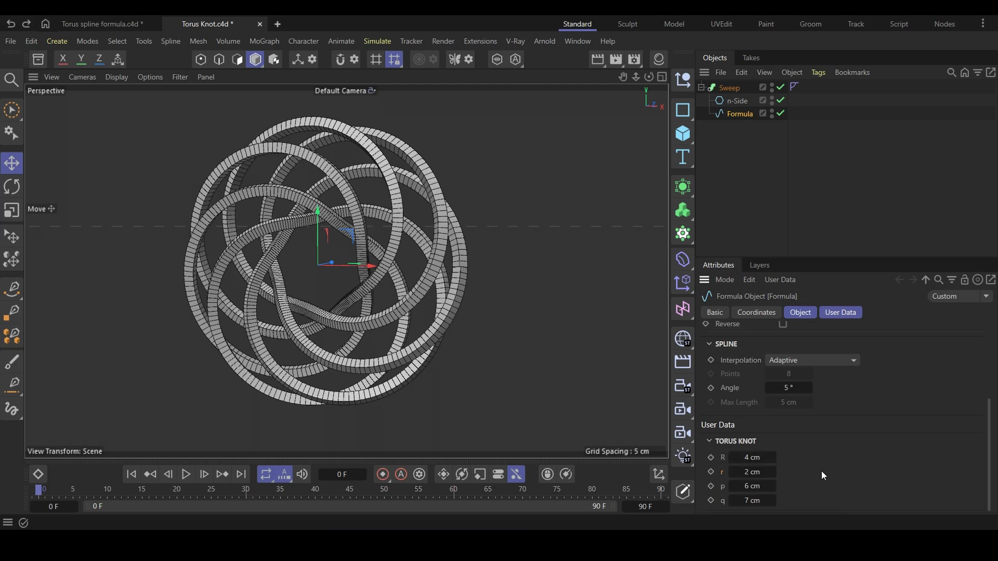
mouse_move(688, 175)
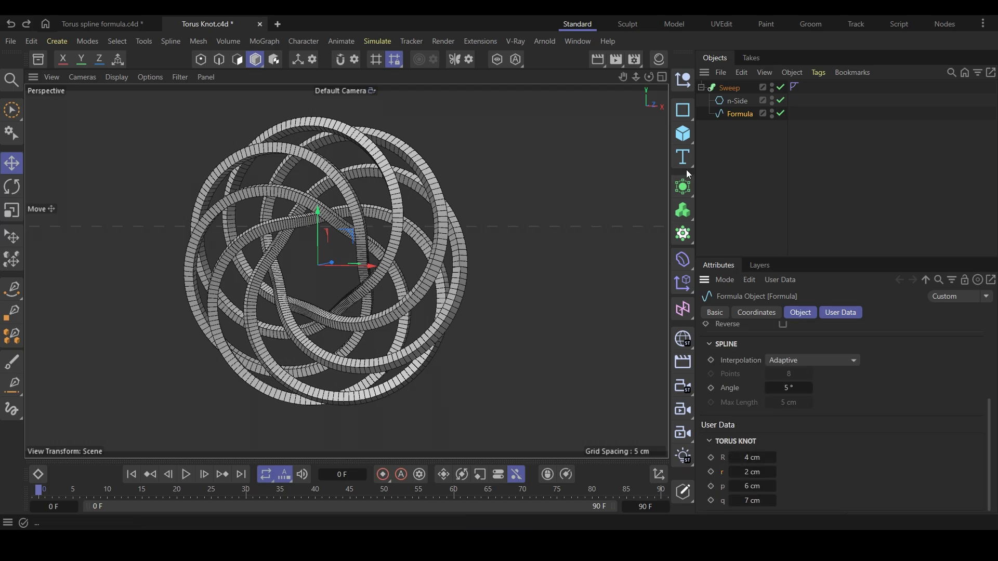
mouse_move(753, 181)
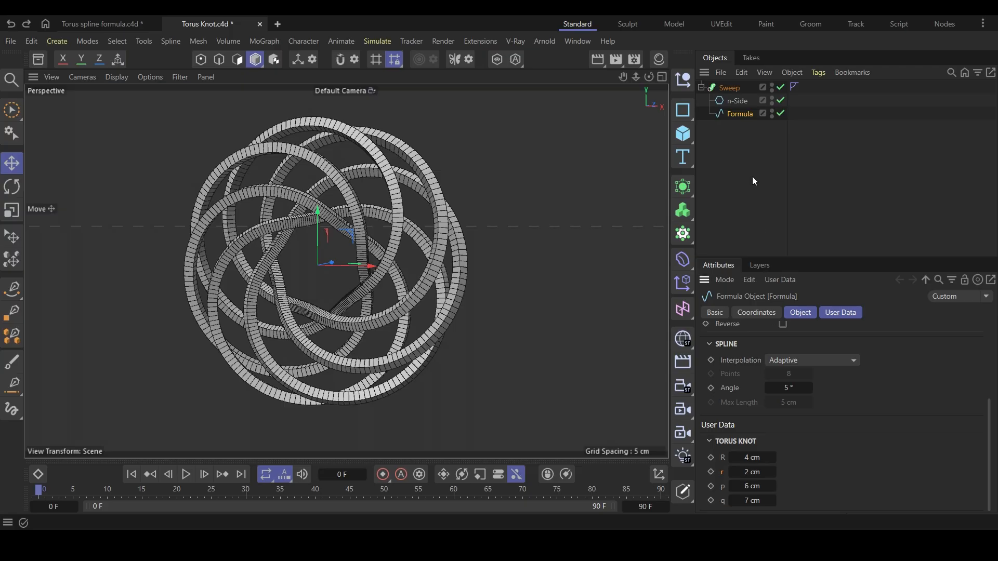
mouse_move(740, 113)
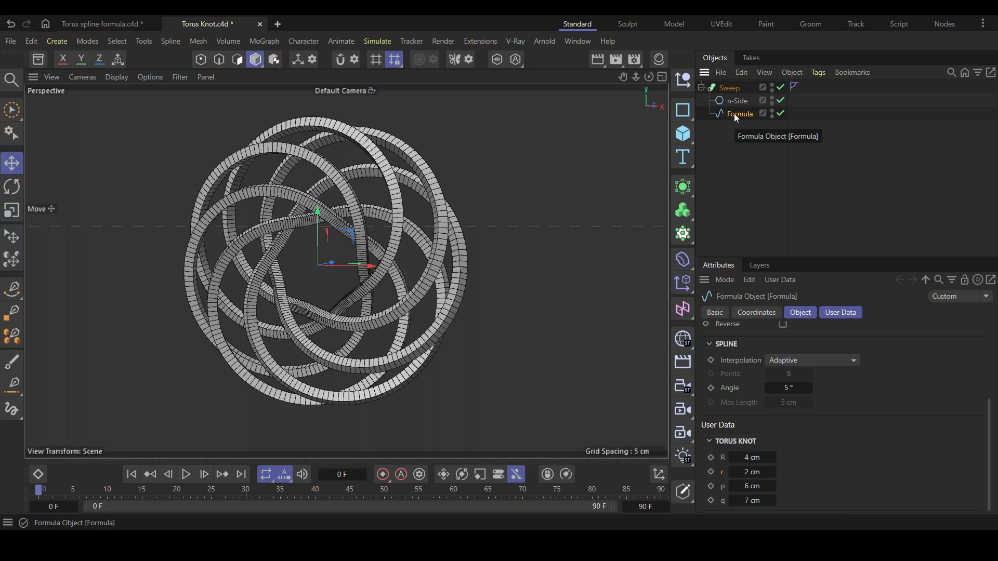
Add an XPresso tag to the Formula spline and select its Formula node.
right_click(739, 113)
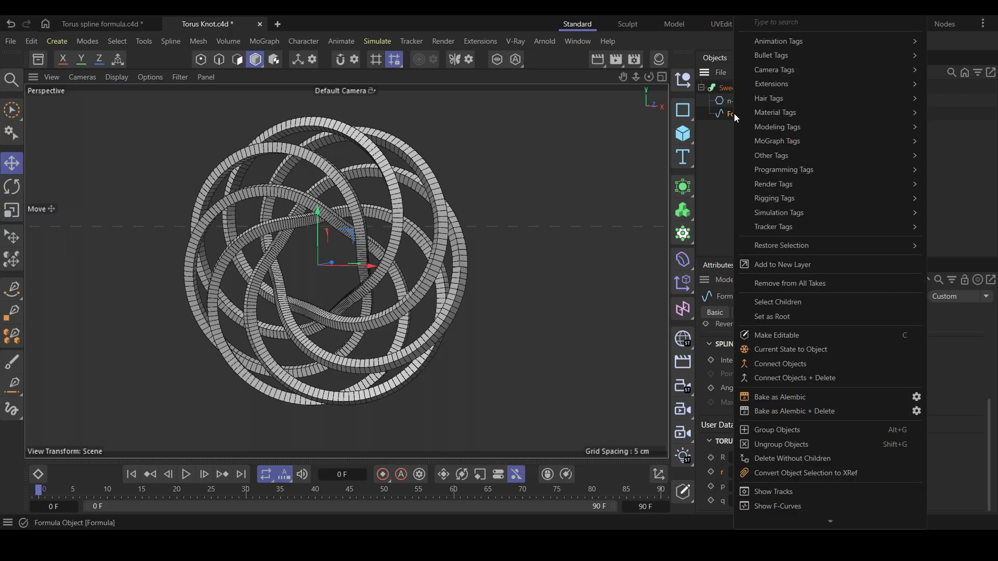
mouse_move(783, 169)
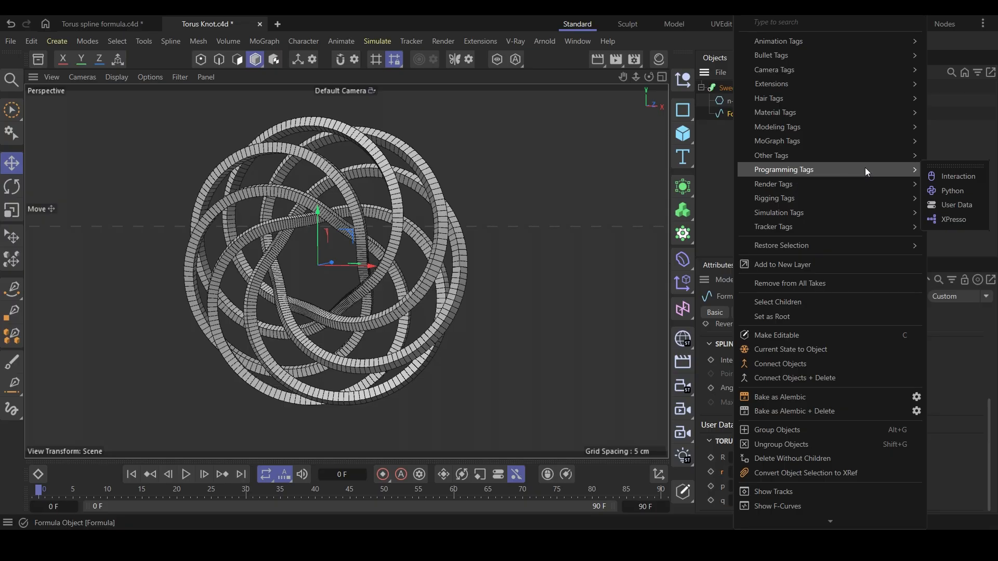
left_click(954, 219)
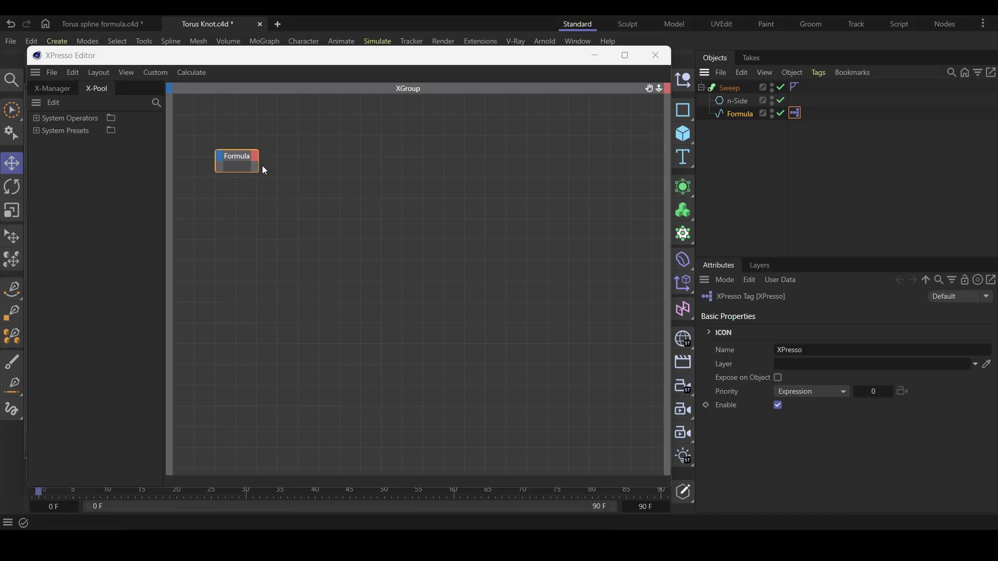
left_click(236, 157)
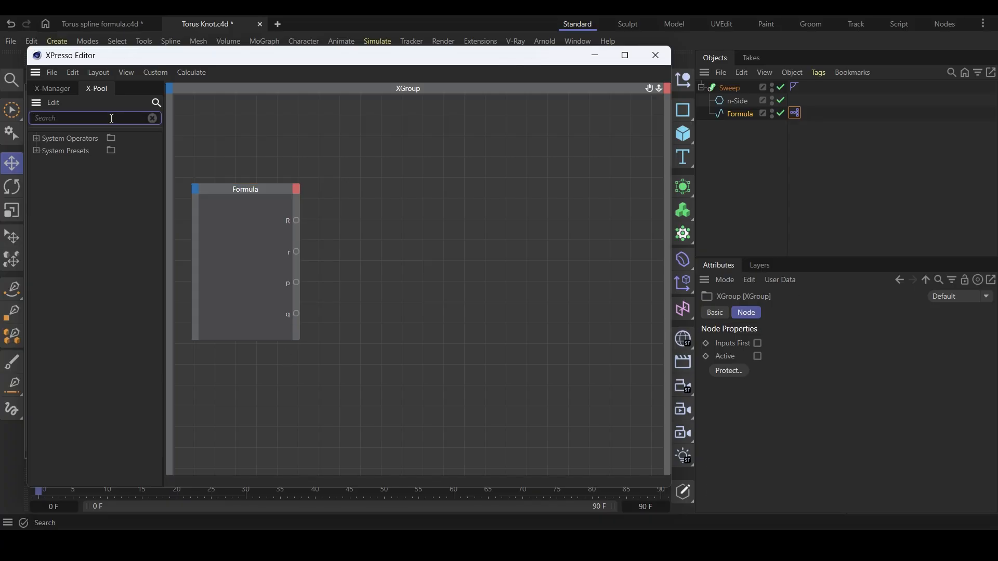
Add a Python node via X-Pool search, add input ports, and wire a Formula output.
type("pyth")
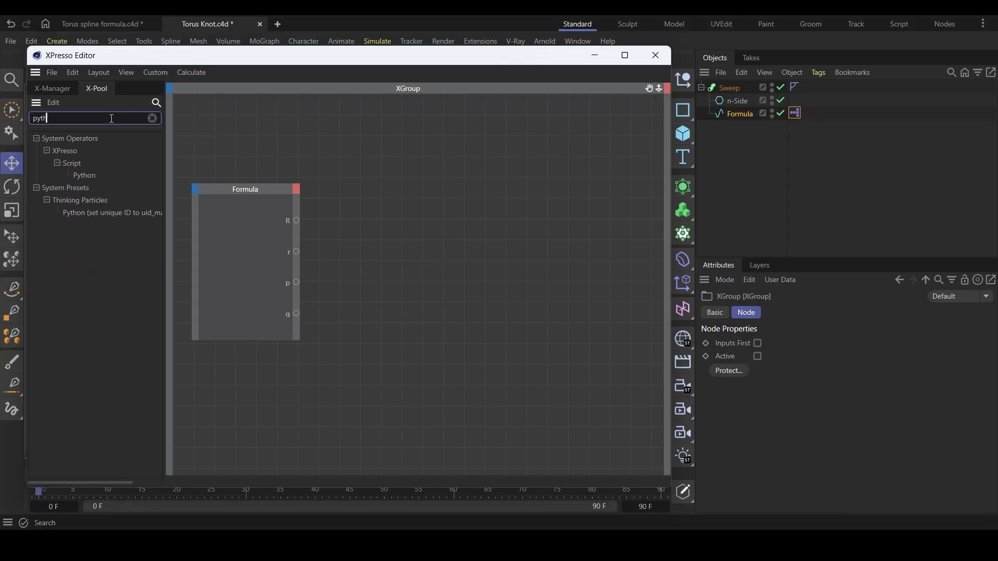
double_click(83, 175)
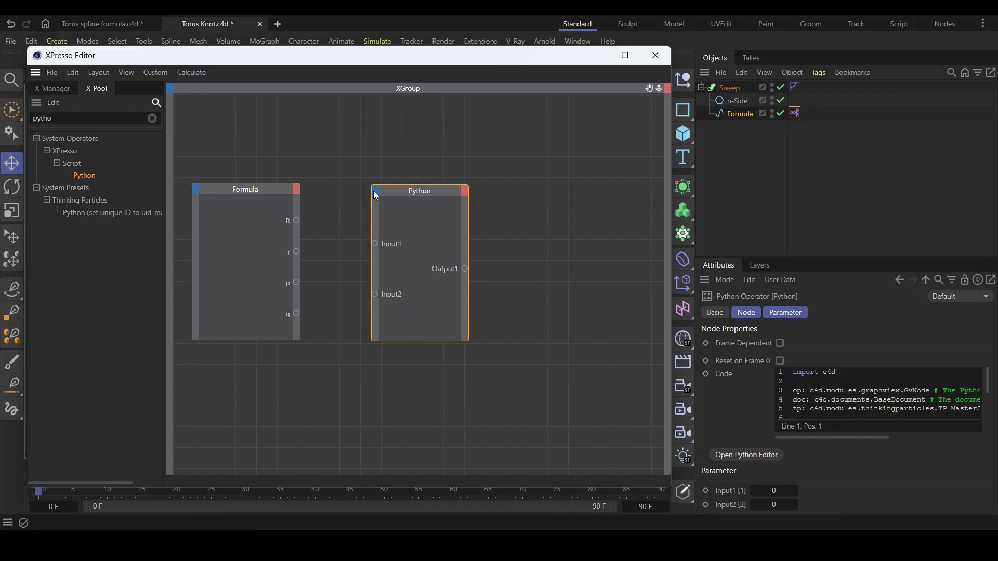
left_click(374, 191)
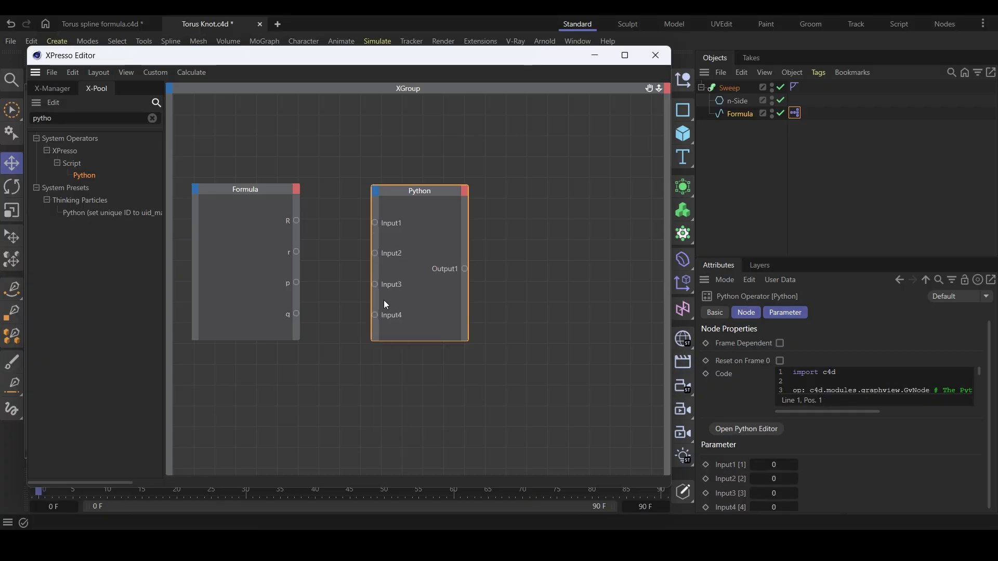
left_click_drag(295, 221, 375, 223)
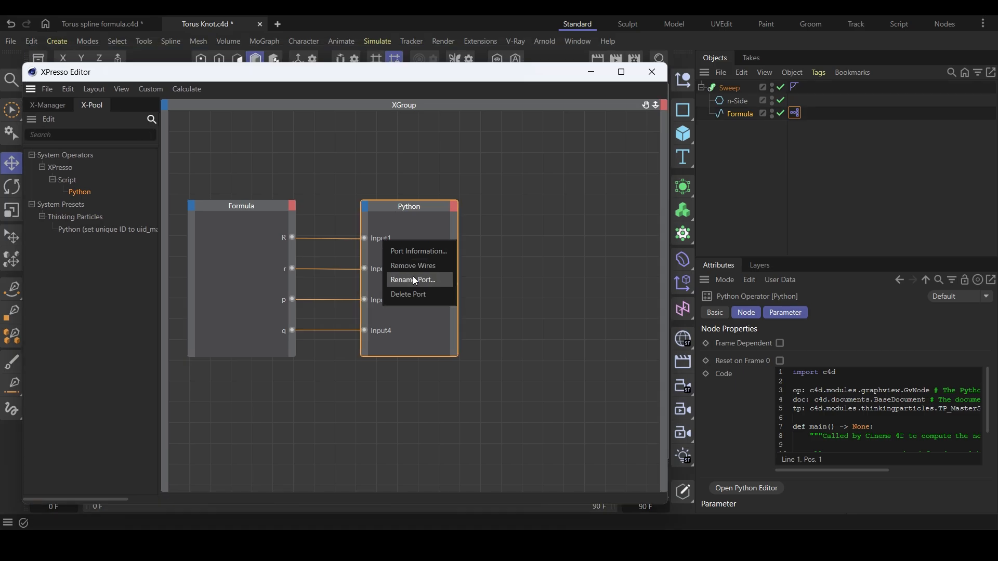
Rename the Python node's wired input ports to R, r, p and q.
left_click(413, 281)
type("R")
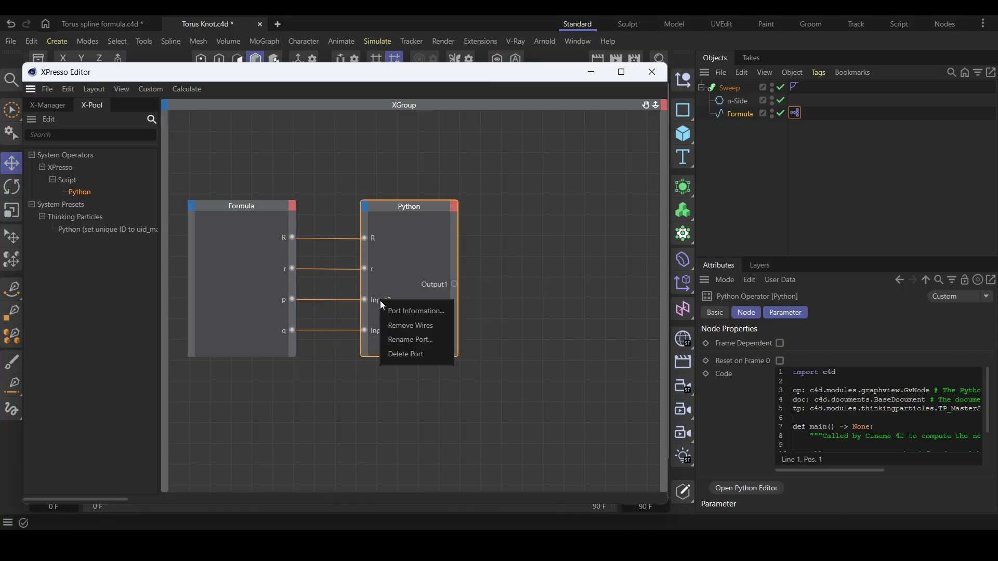
left_click(411, 340)
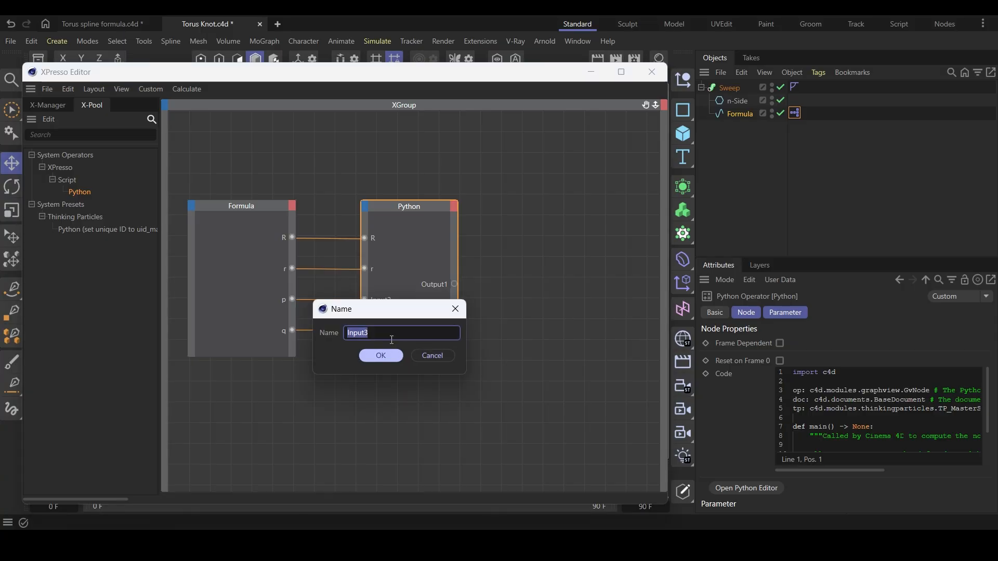
left_click(380, 355)
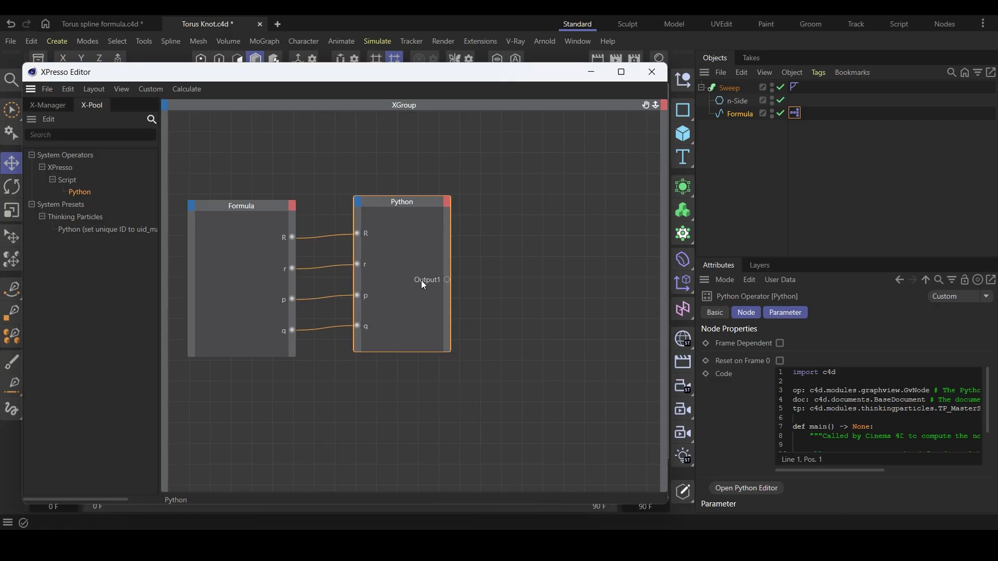
right_click(426, 280)
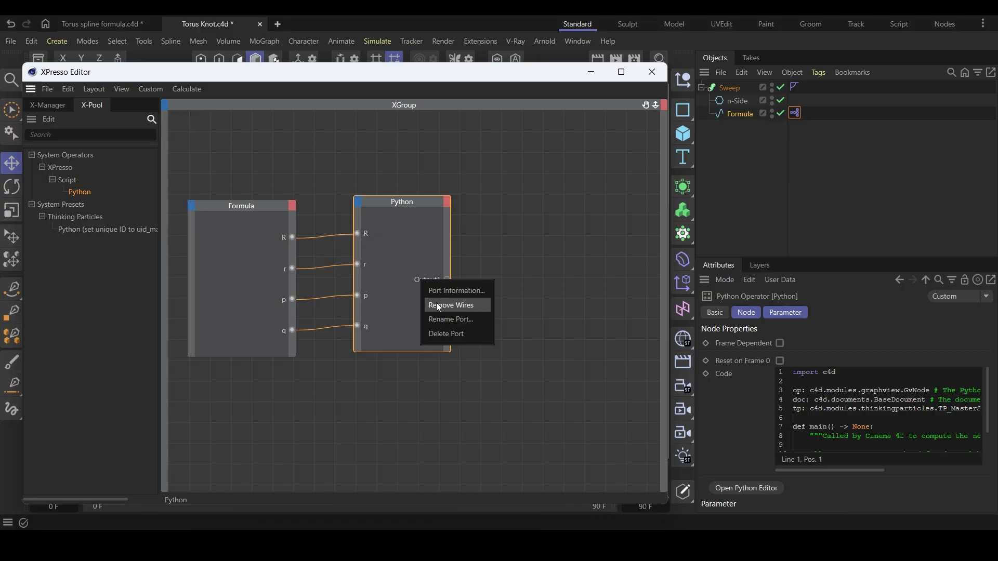
Add String outputs Xt, Yt, Zt to the Python node, wired to X(t), Y(t), Z(t).
left_click(450, 305)
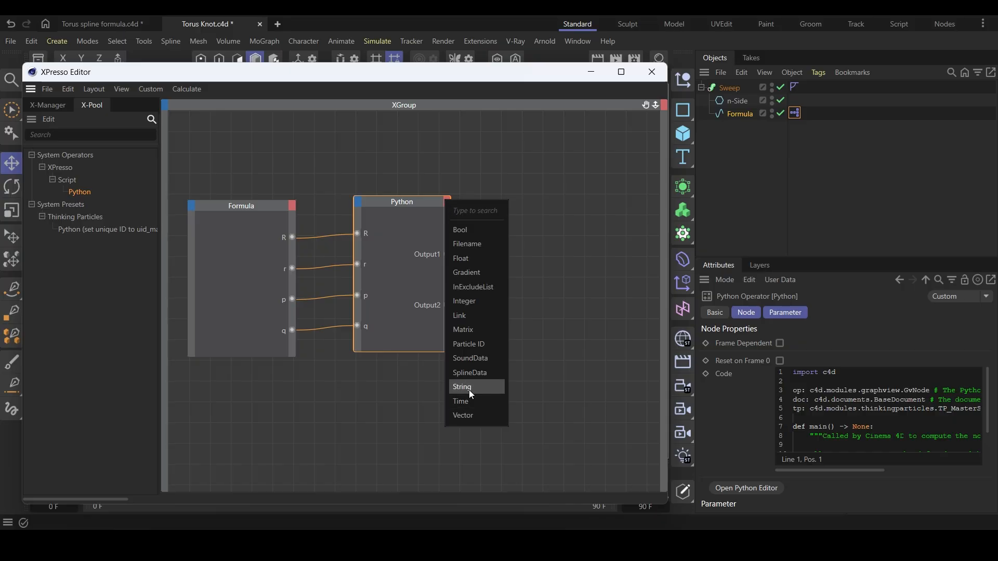
left_click(462, 387)
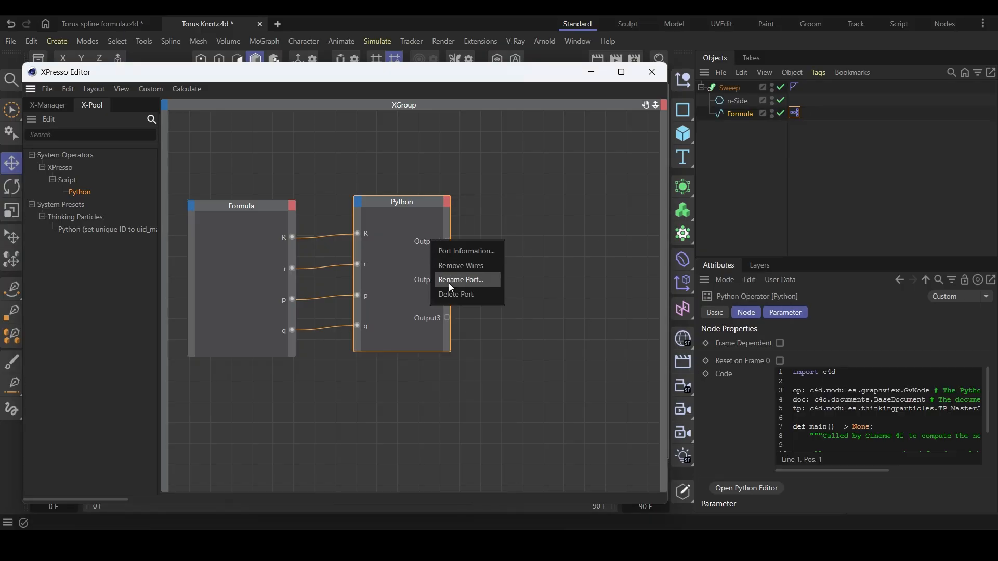
left_click(459, 280)
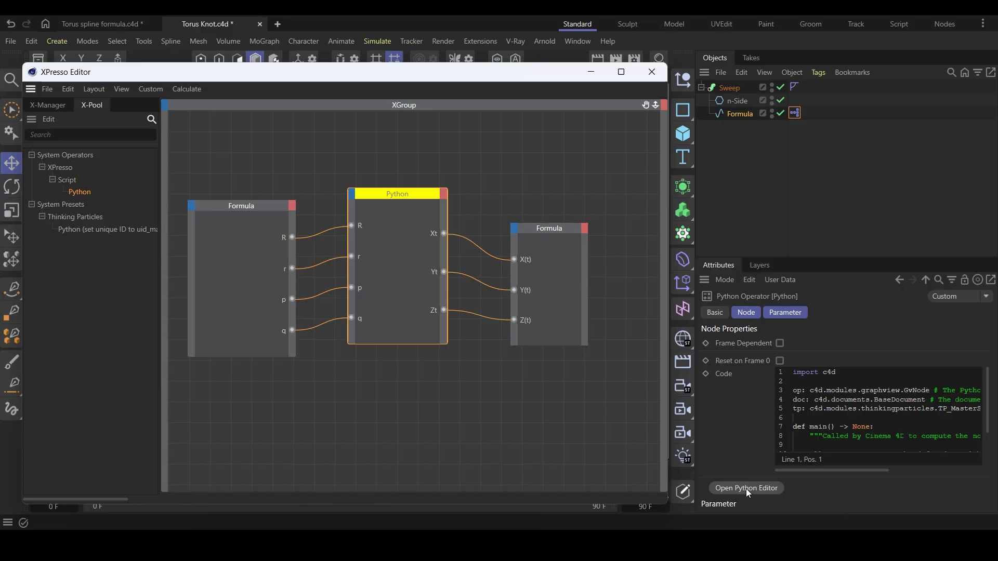
Replace the Python node's default code with a 'global Xt, Yt, Zt' declaration.
left_click(745, 488)
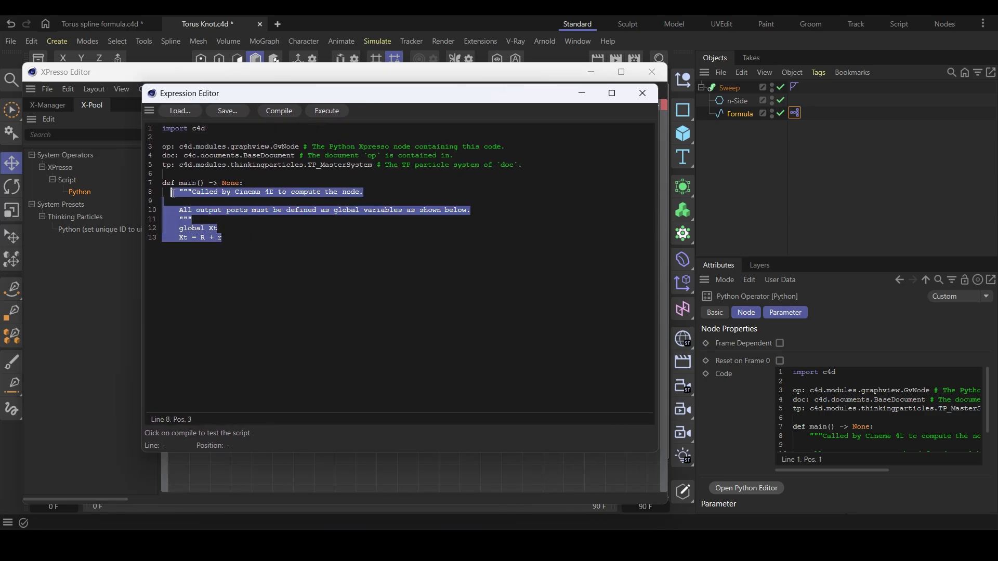
key("Delete")
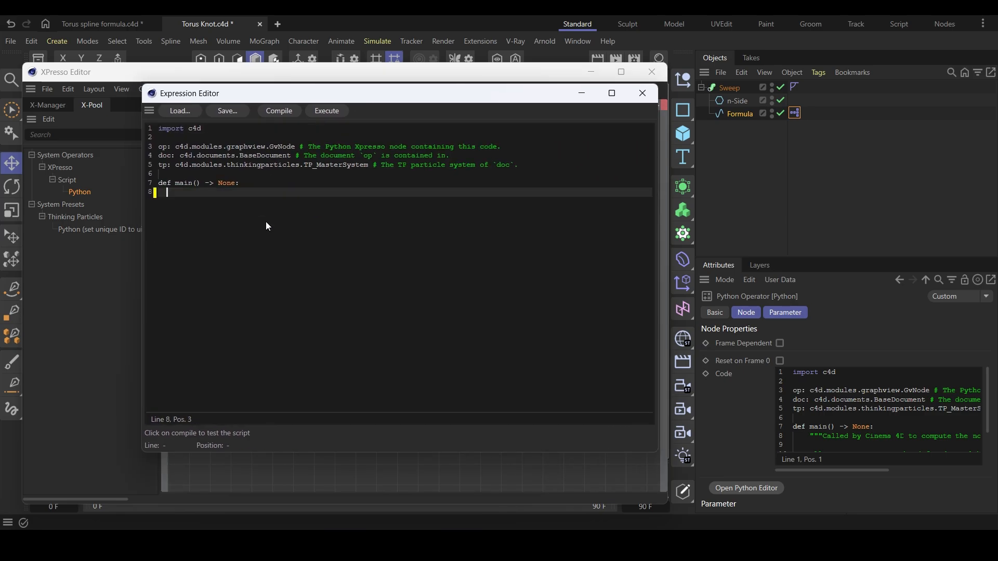
type("global")
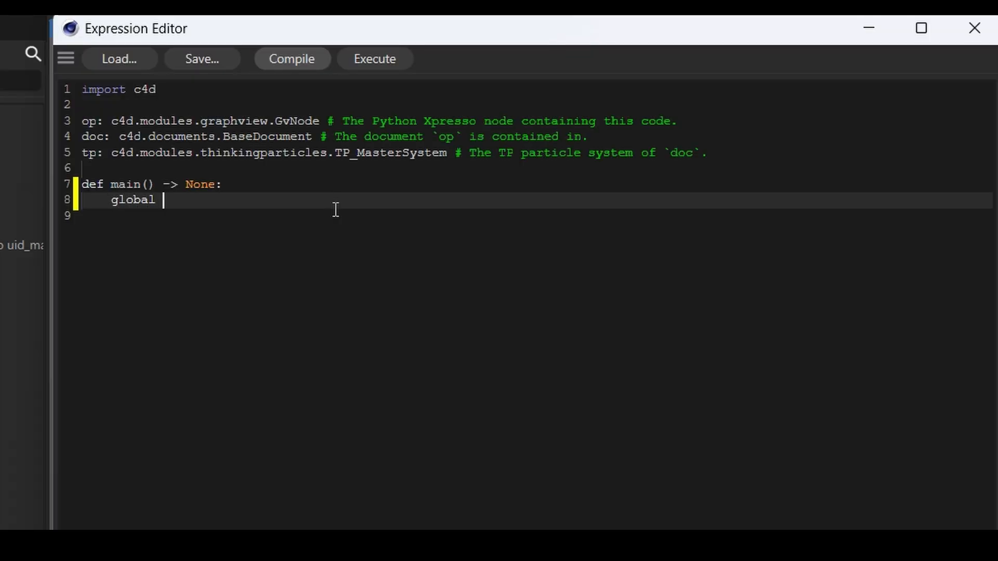
type("Xt, Yt")
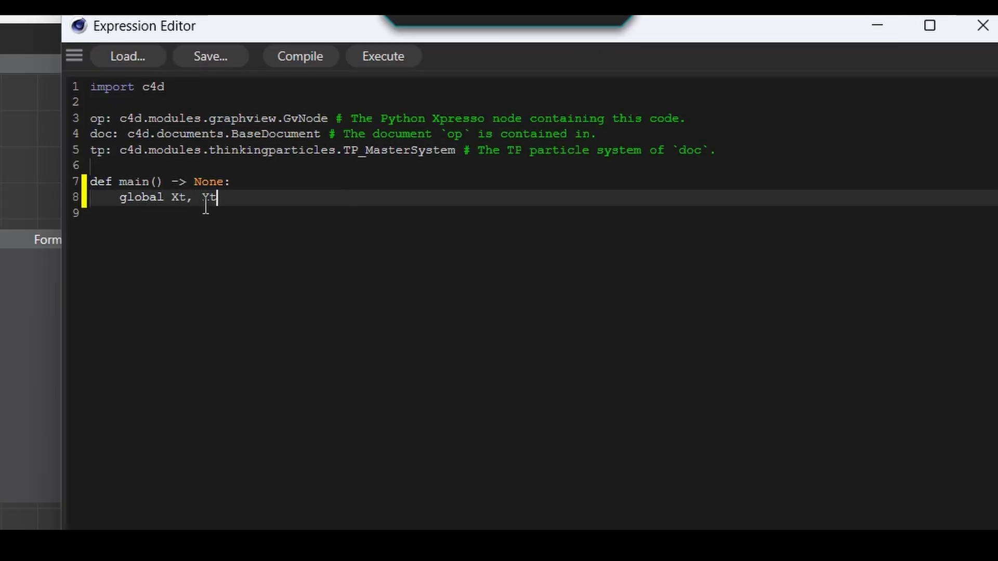
type(",")
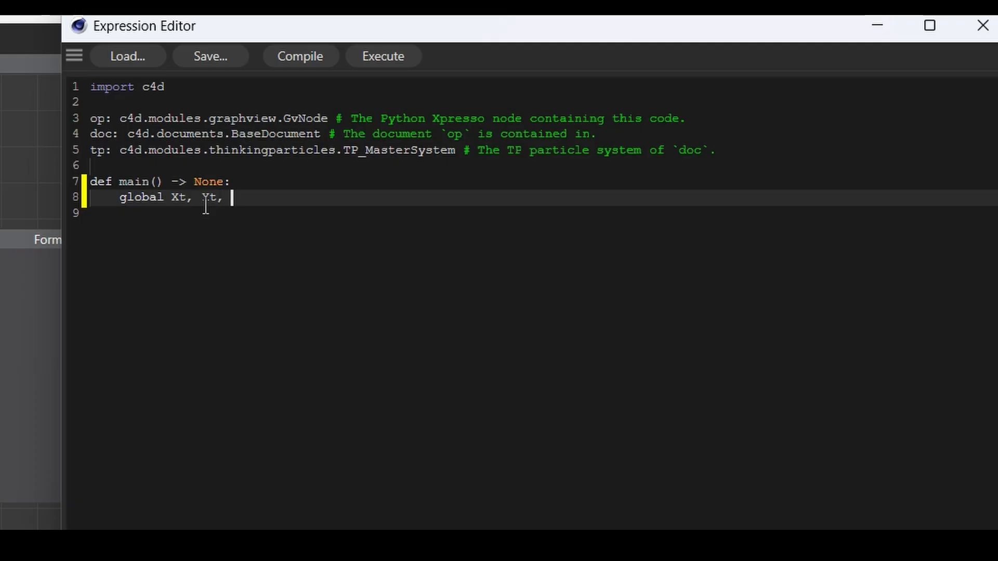
type("Zt")
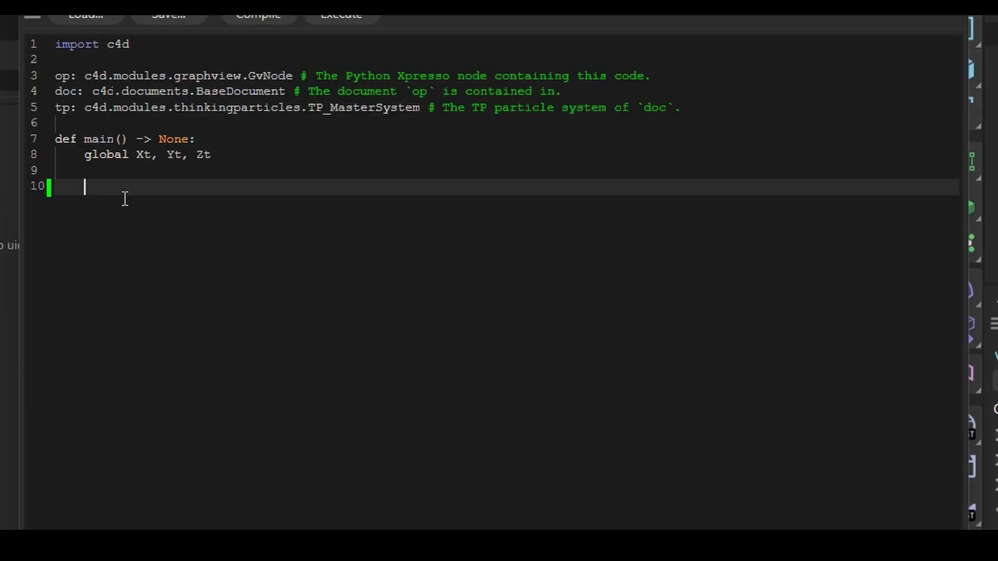
Write the Xt line building the X(t) string from str(R), str(r), str(p), str(q).
type("Xt")
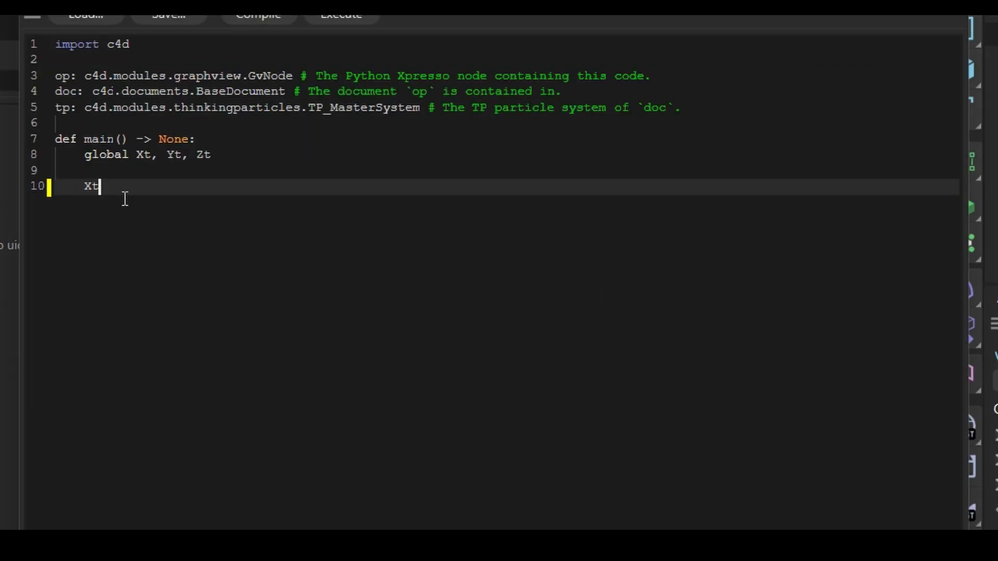
type("=")
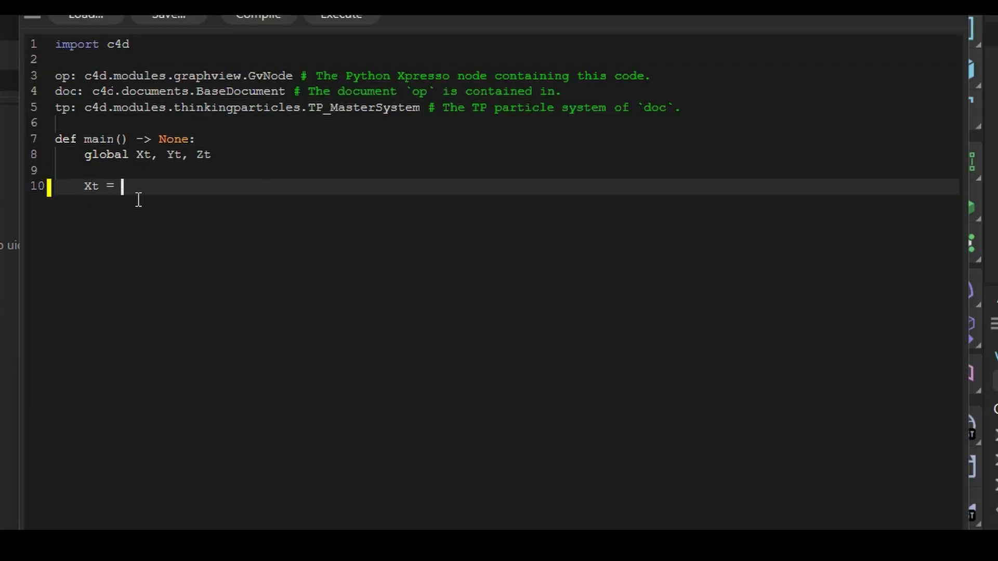
type("\"")
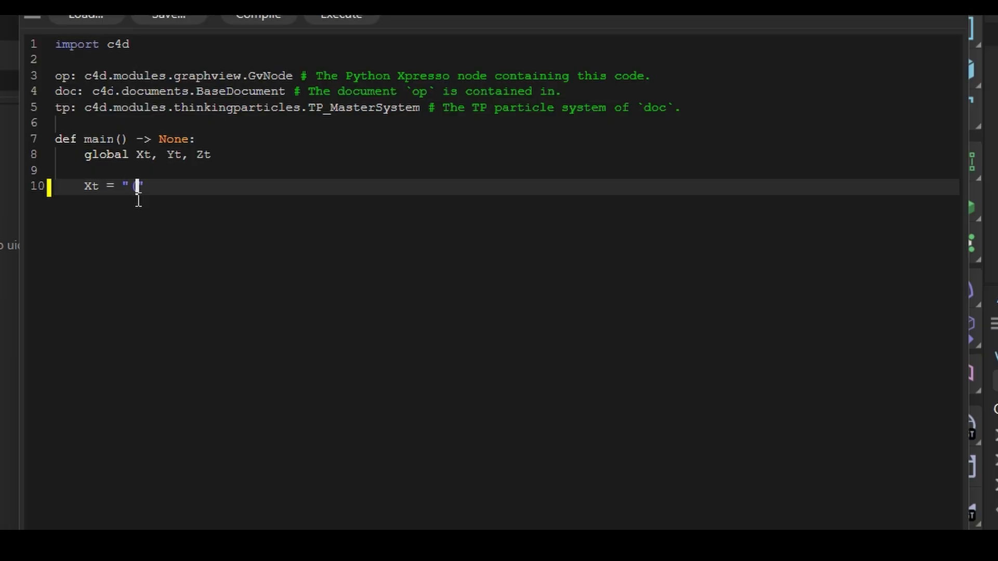
type("(\" +")
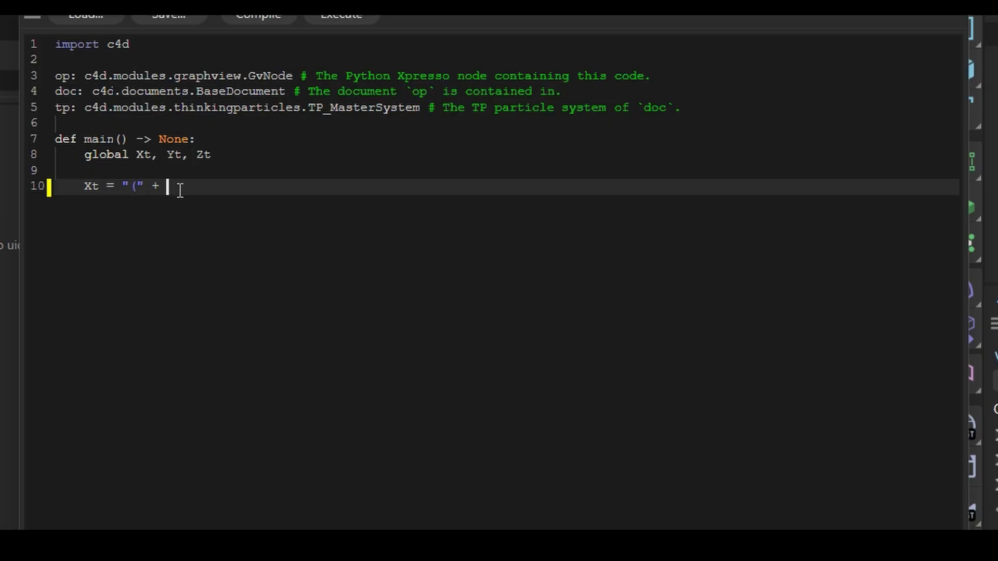
type("str(R) +")
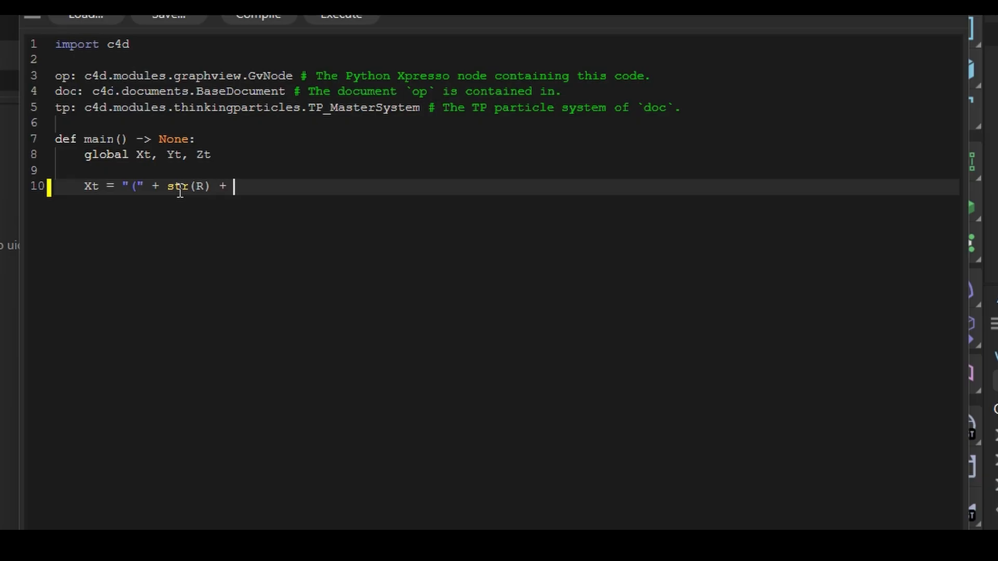
type("\"")
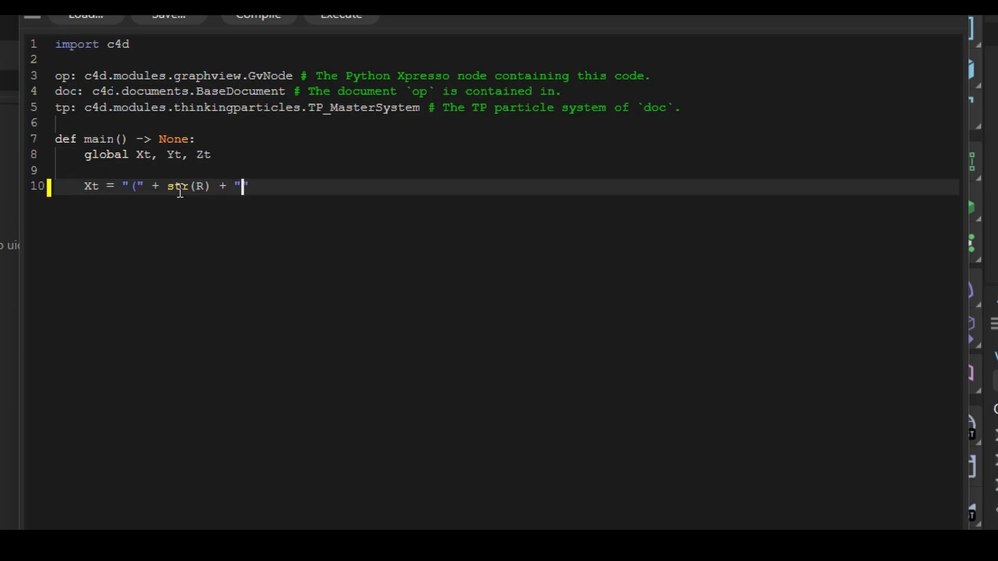
type("+")
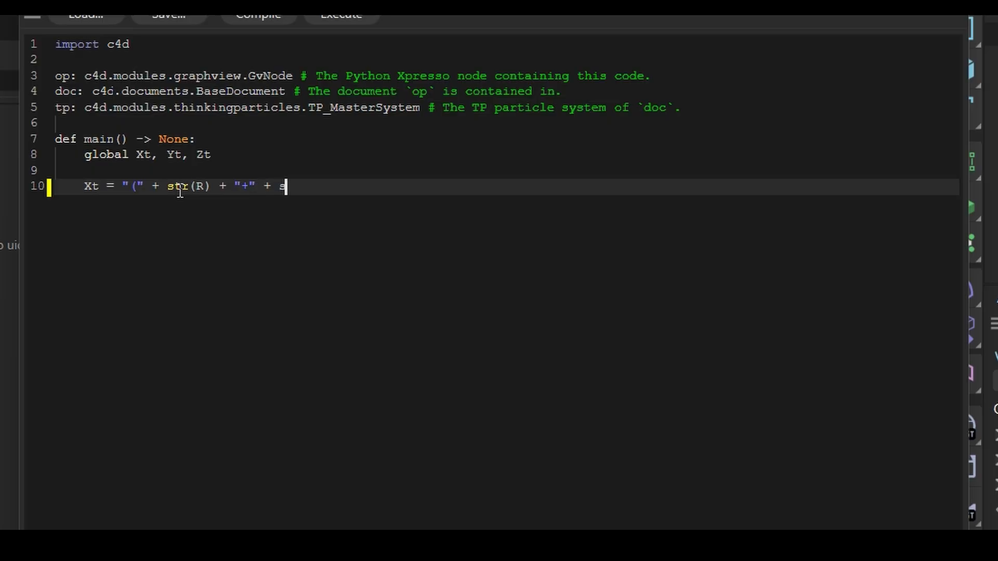
type("tr(")
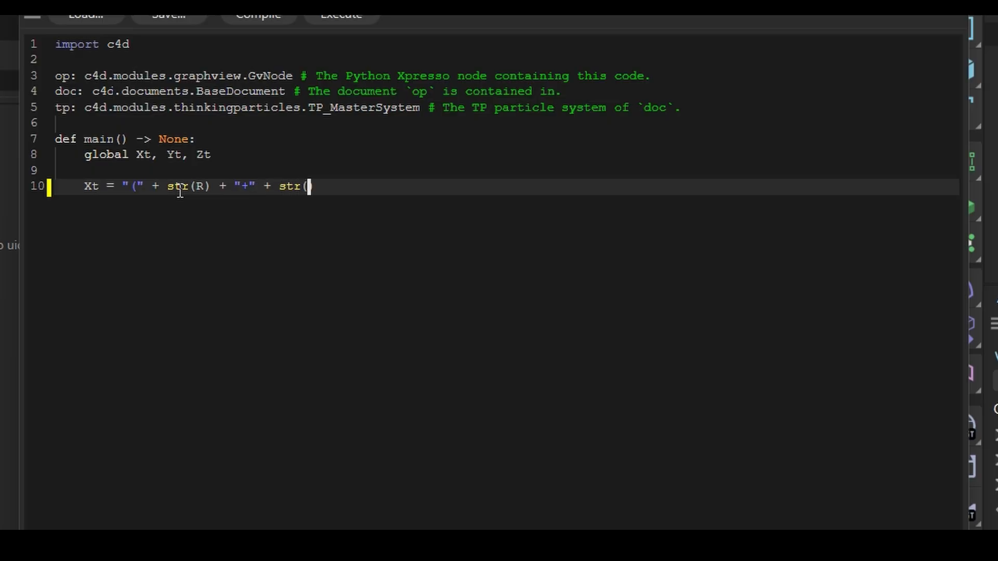
type("r) \"\"")
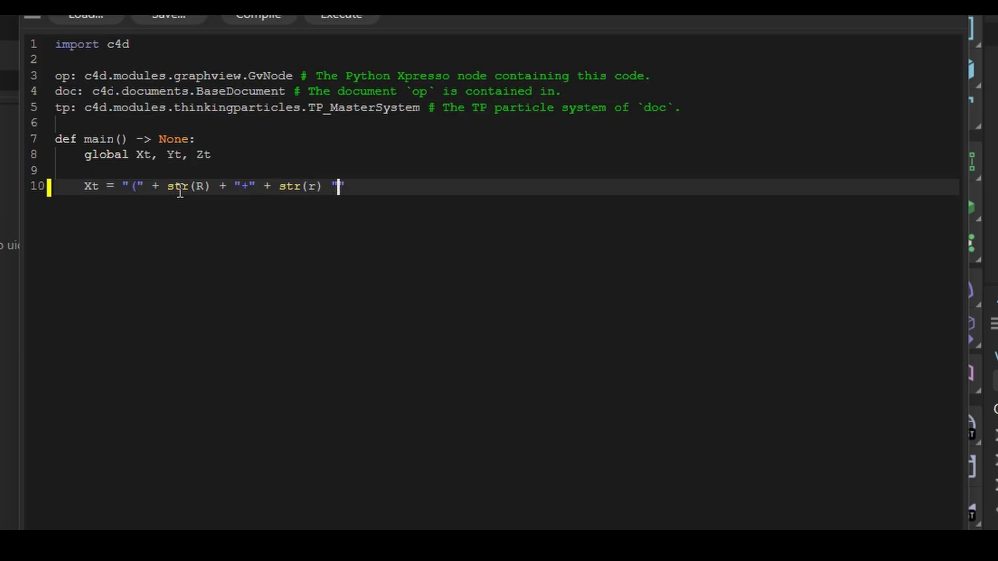
type("*")
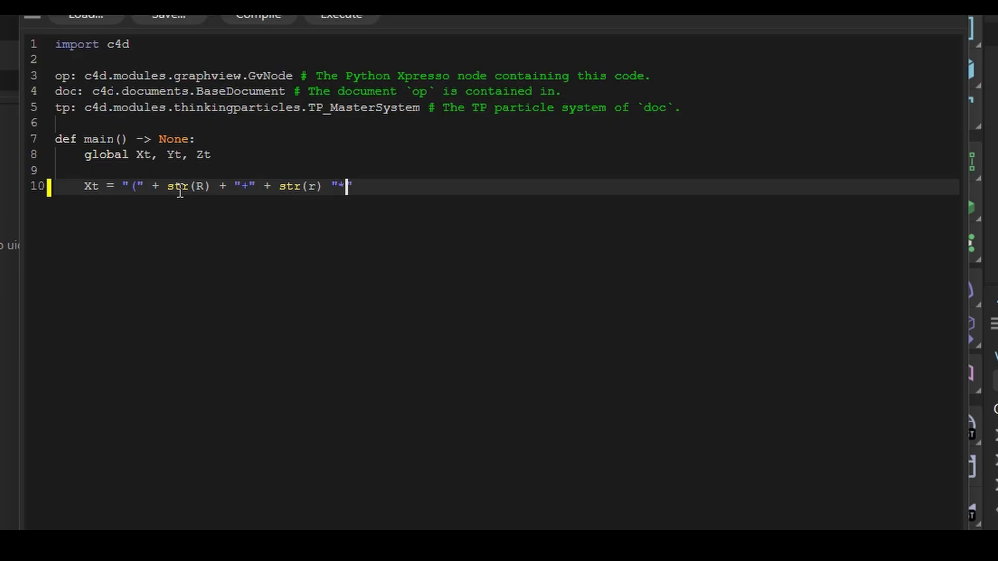
type("cos(")
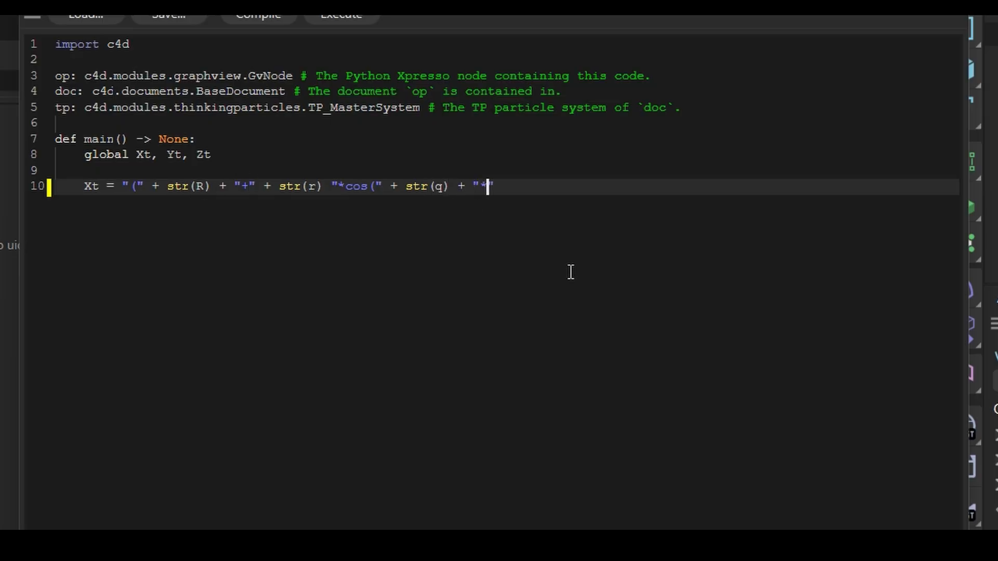
type("t))")
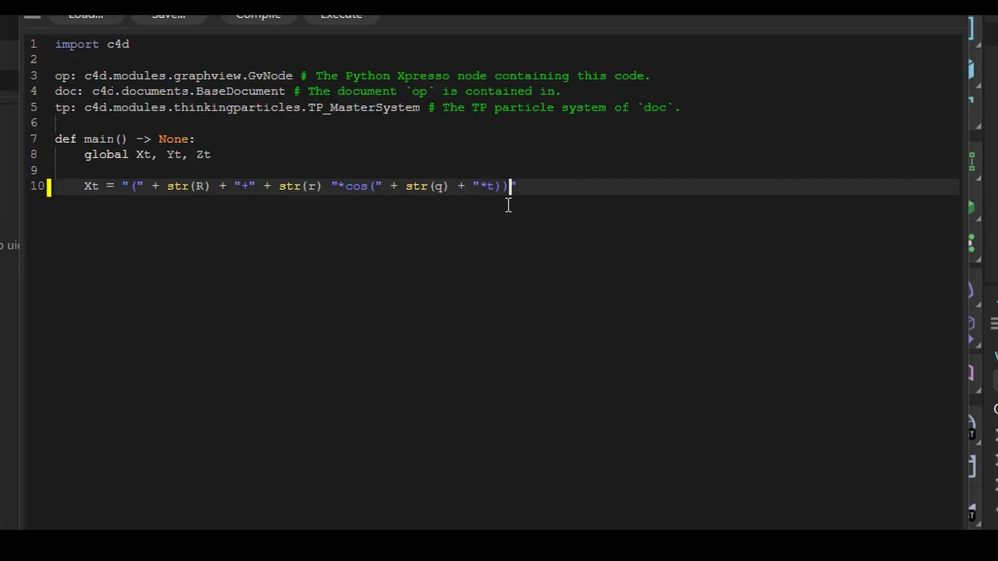
type("* cos")
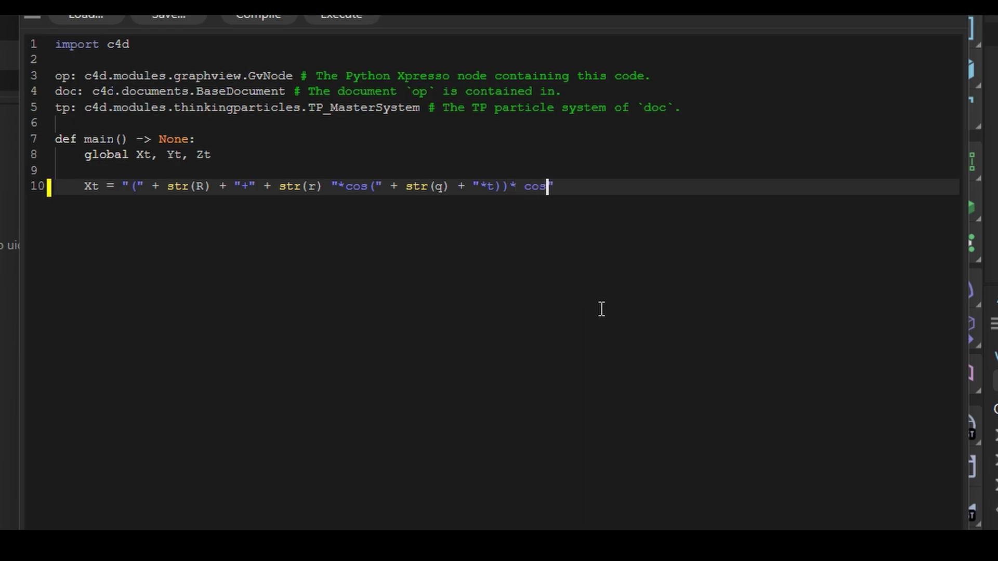
type("(")
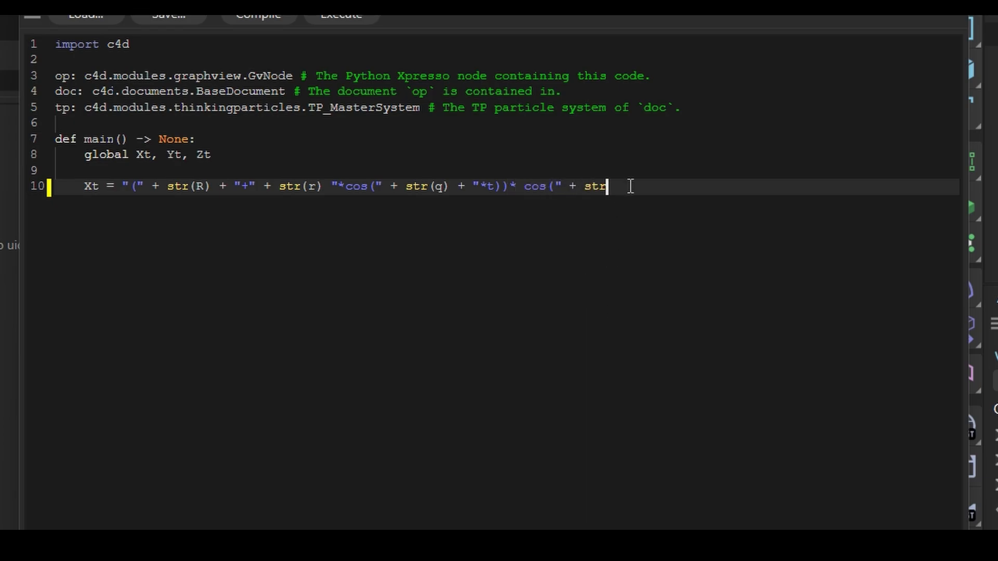
type("(p) +")
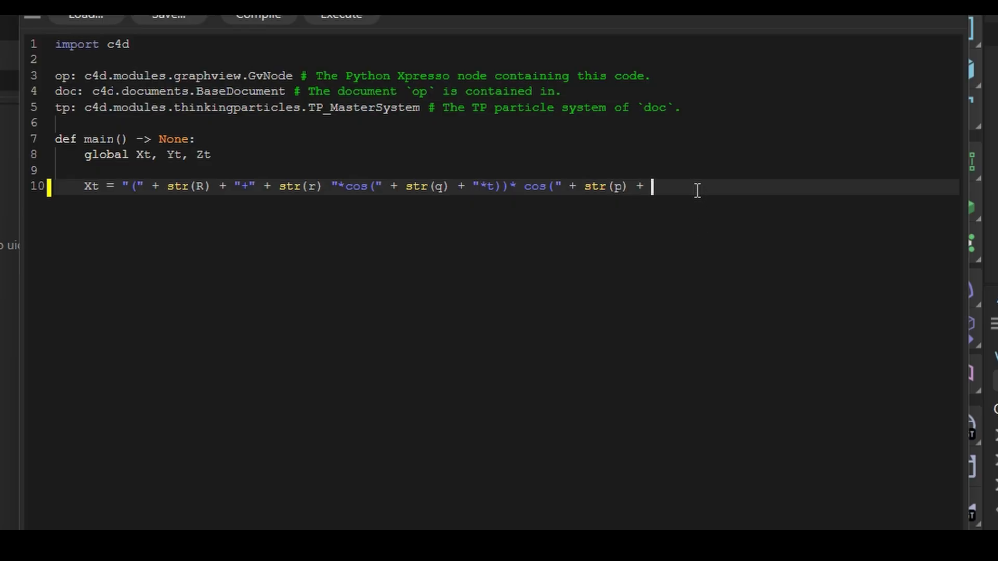
type("\"*t")
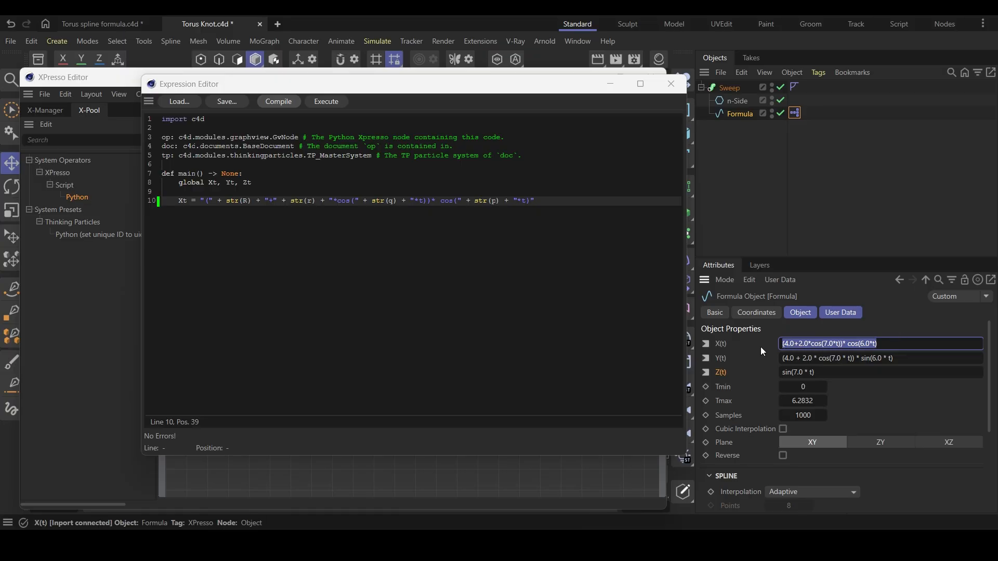
left_click(433, 275)
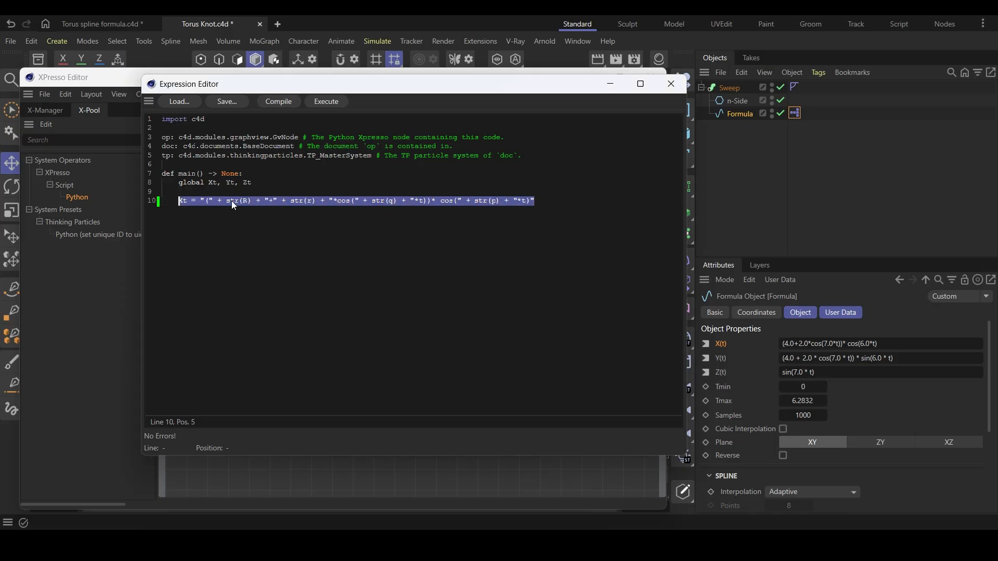
Add the Zt line with sin and str(q), compile without errors, and close the code.
left_click(565, 196)
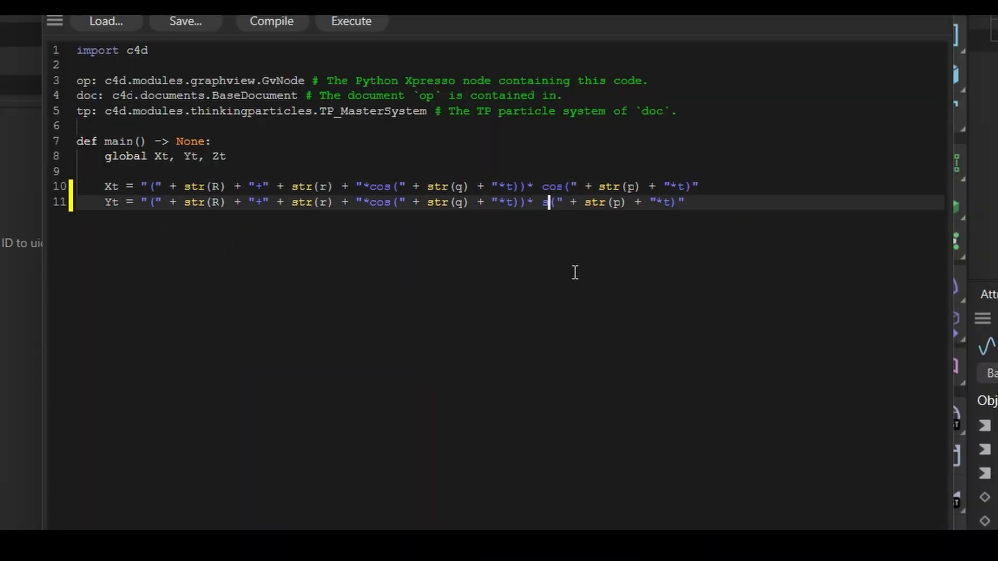
type("in")
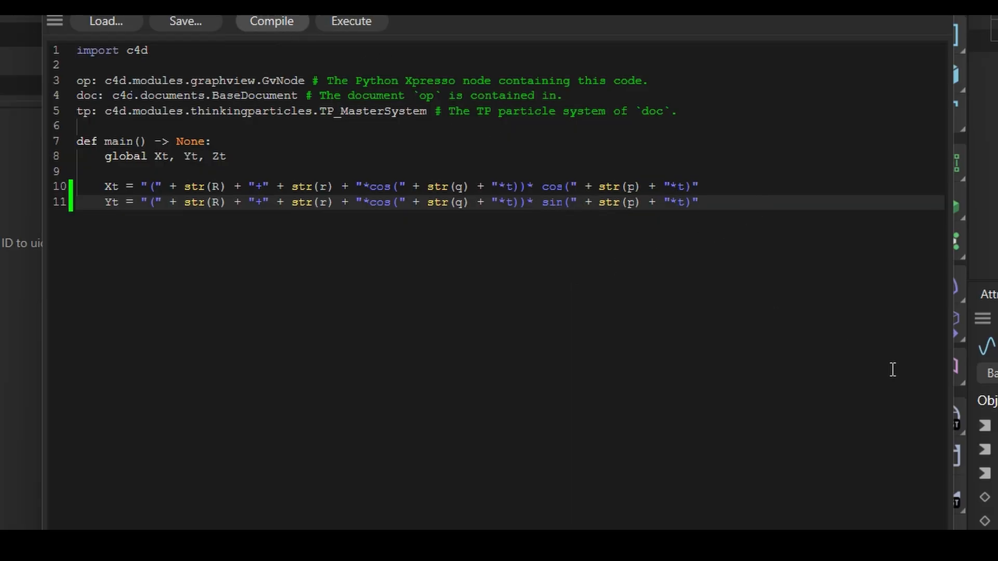
type("Zt")
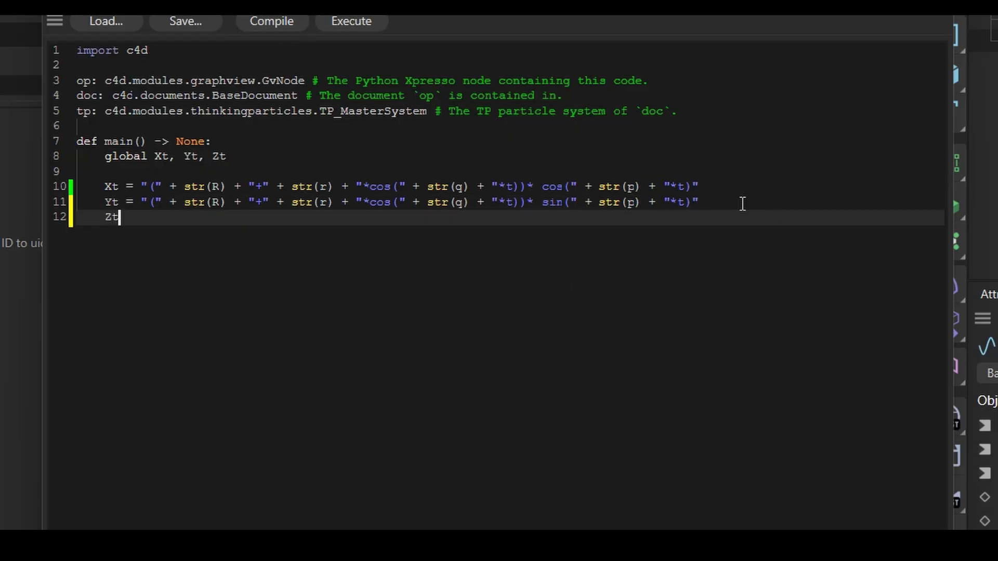
type("= \"(")
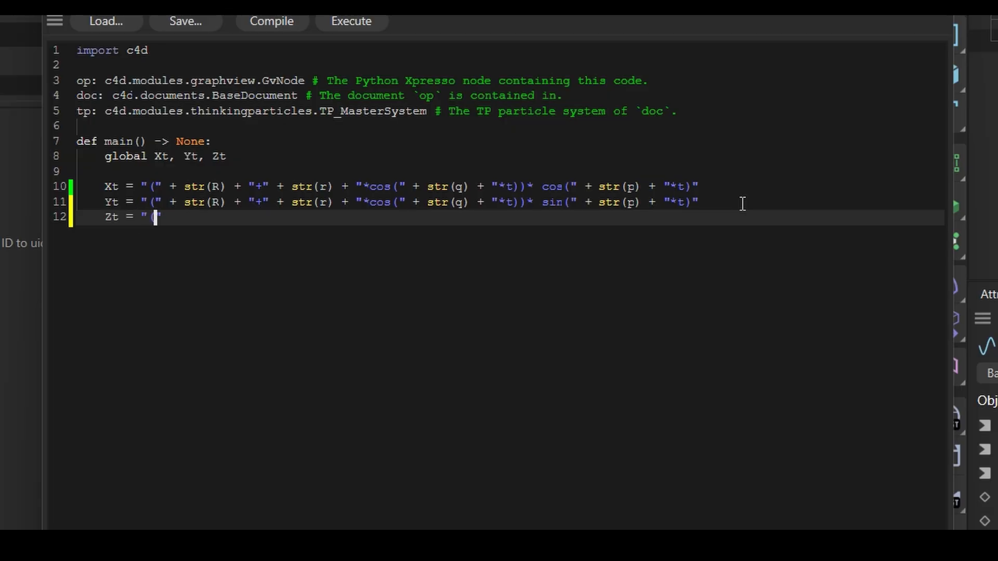
type("(sin\" + str(q) +")
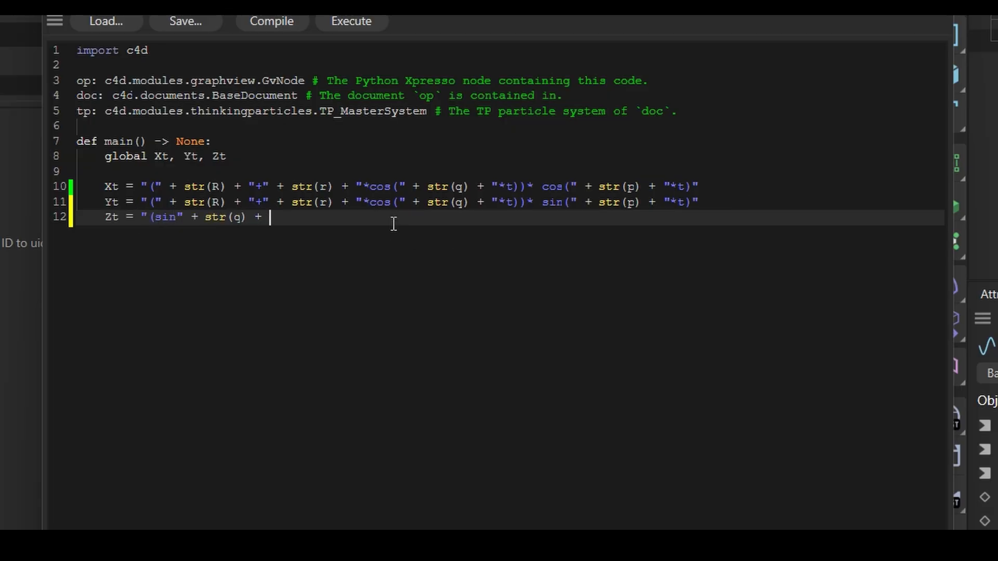
type("\"*t)\"")
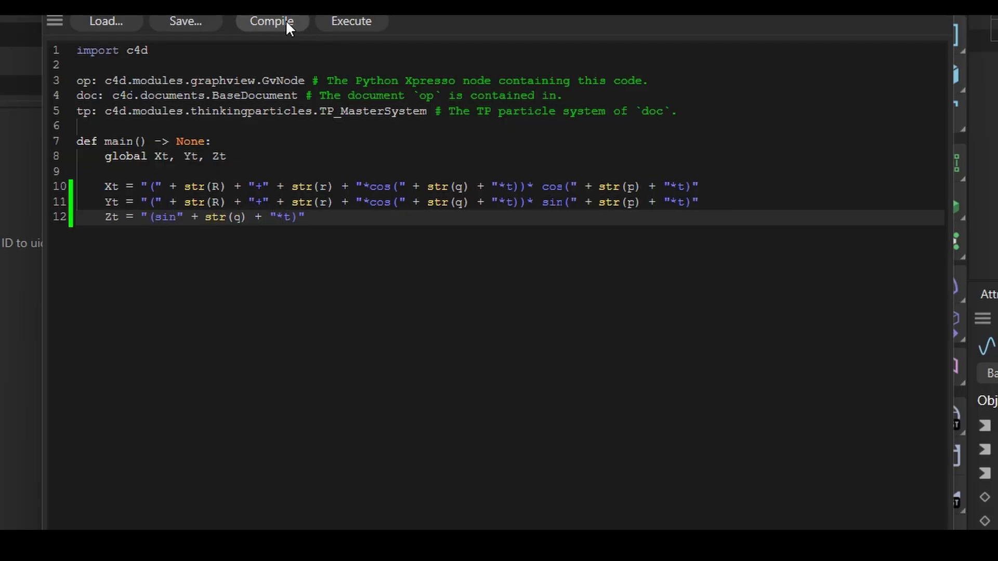
left_click(271, 21)
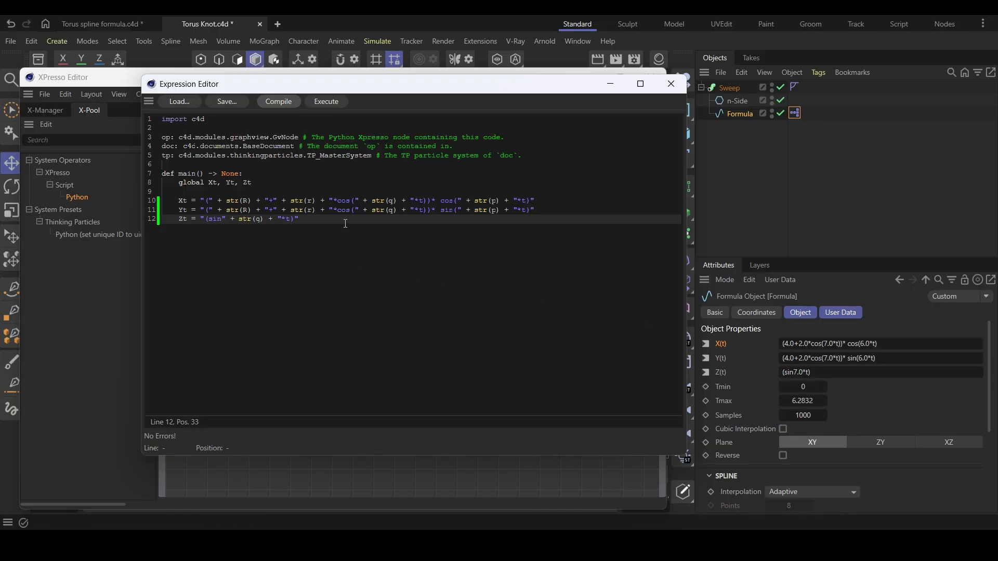
left_click(670, 84)
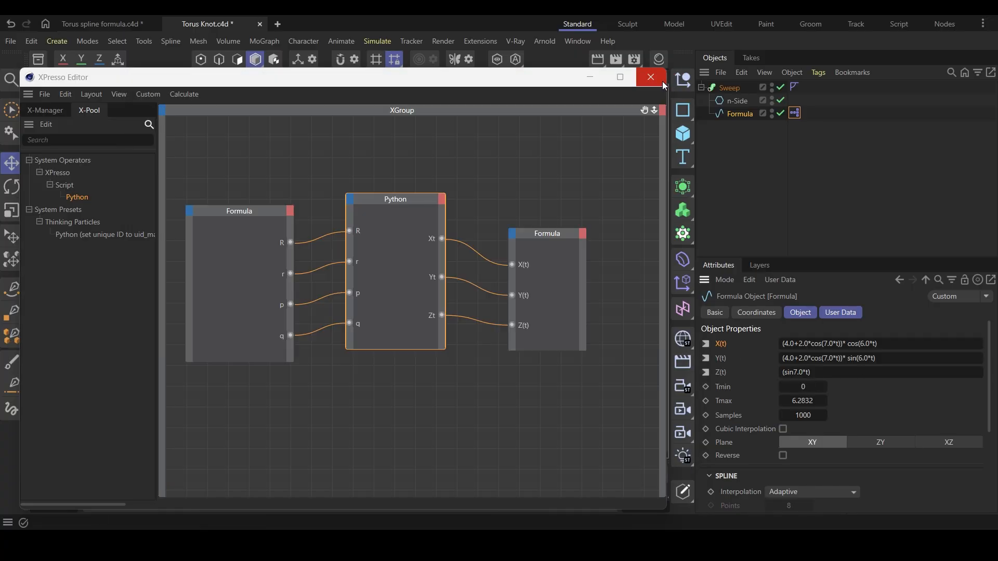
Close the XPresso Editor and raise the r user data value to 5 cm.
left_click(649, 77)
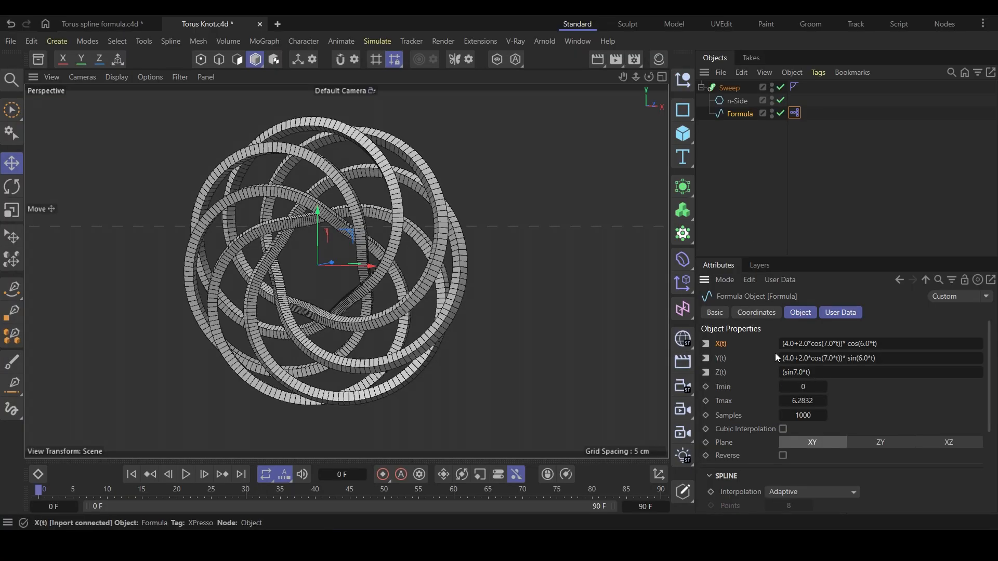
scroll("down", 3)
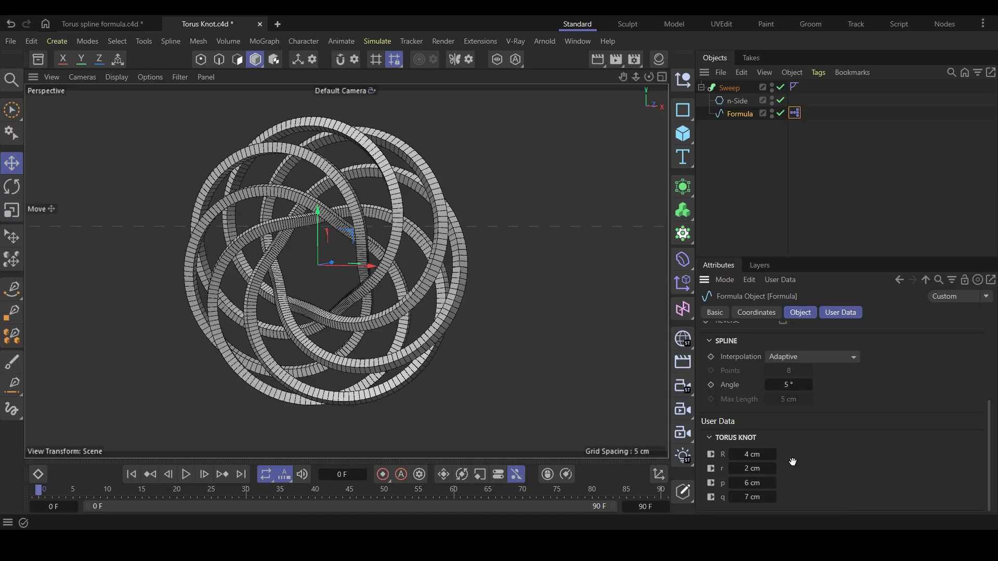
mouse_move(753, 454)
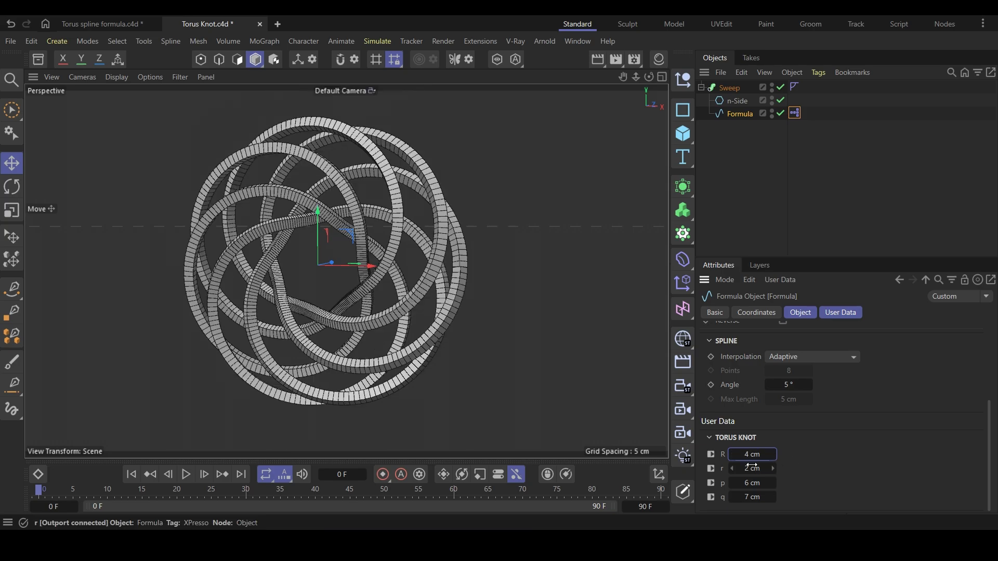
left_click(752, 468)
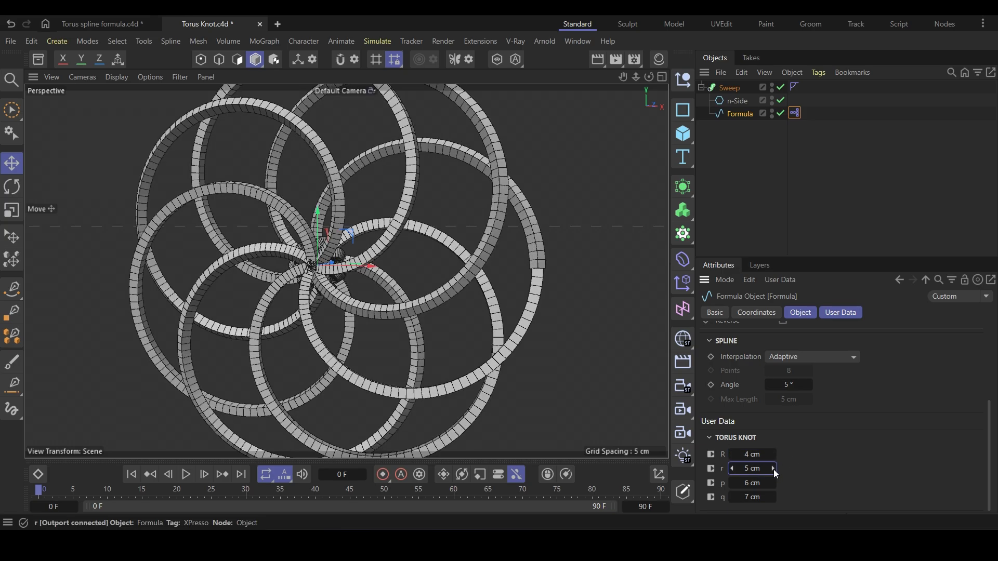
left_click(731, 468)
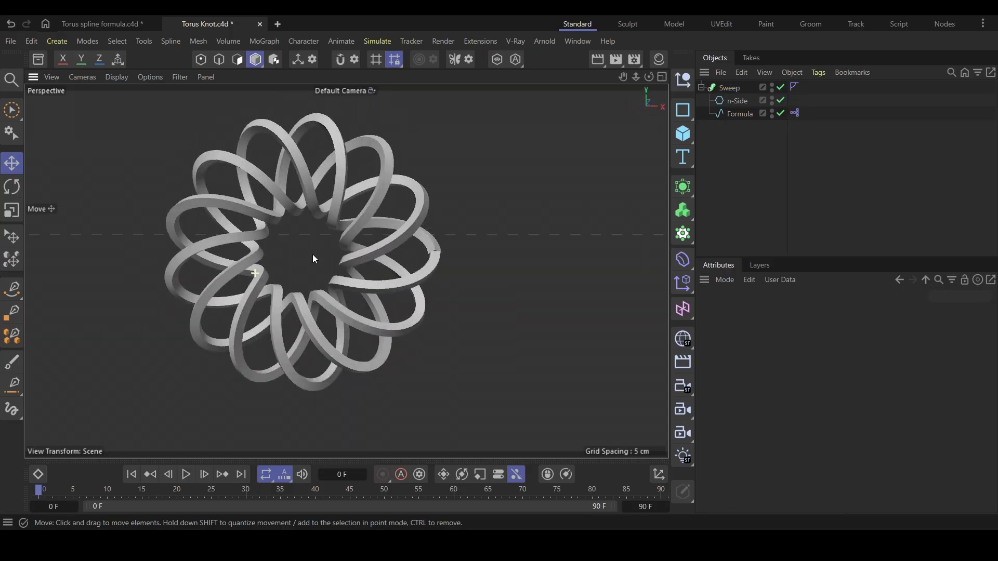
left_click(737, 101)
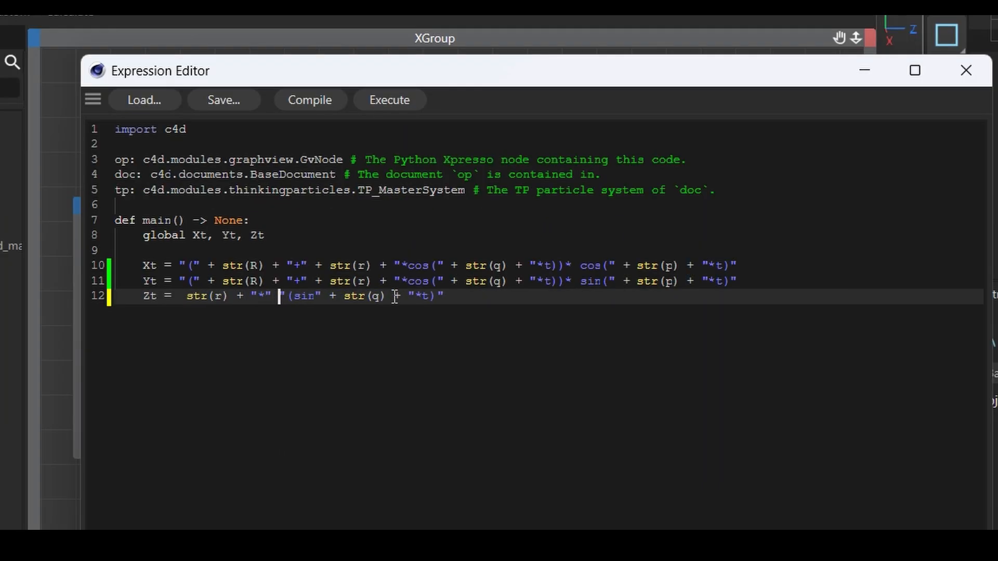
Prefix the Zt line with str(r) so Z(t) reads 2.0*(sin7.0*t), then close editors.
double_click(204, 296)
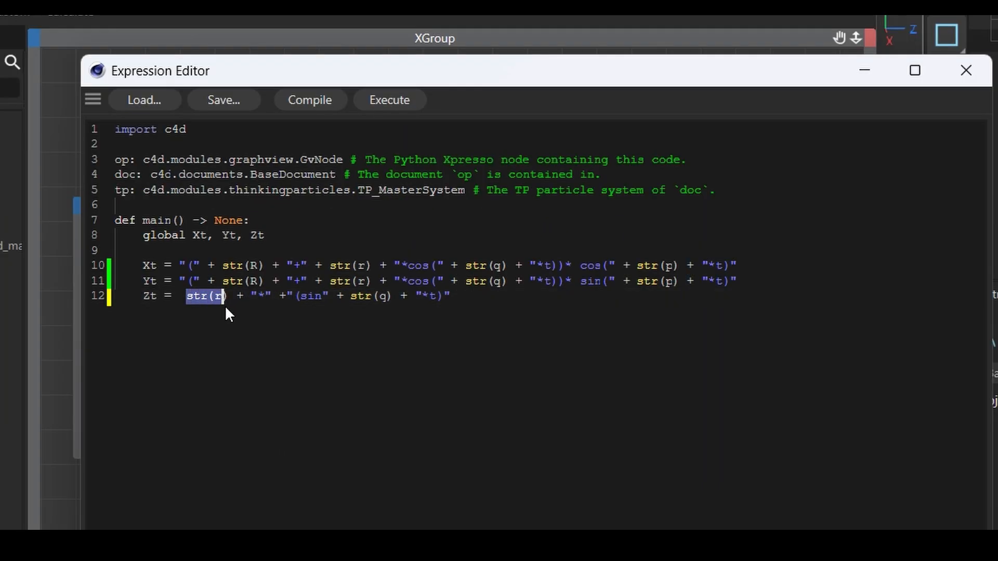
left_click(221, 296)
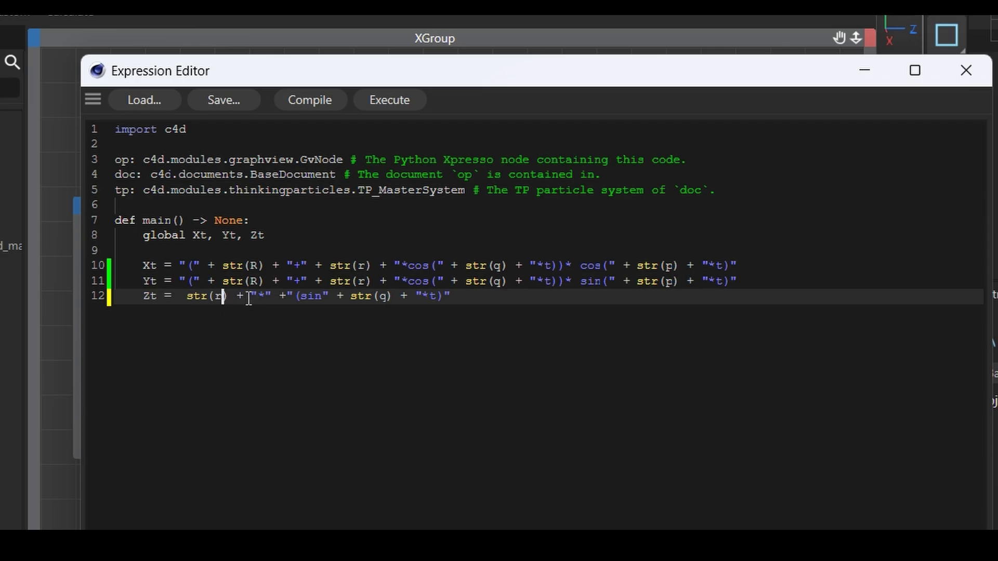
left_click(966, 70)
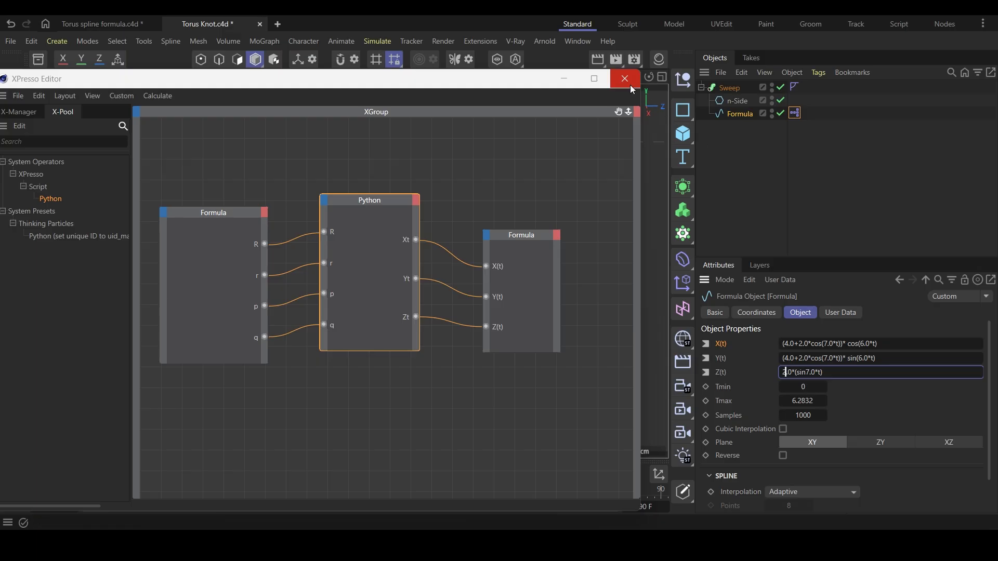
left_click(624, 79)
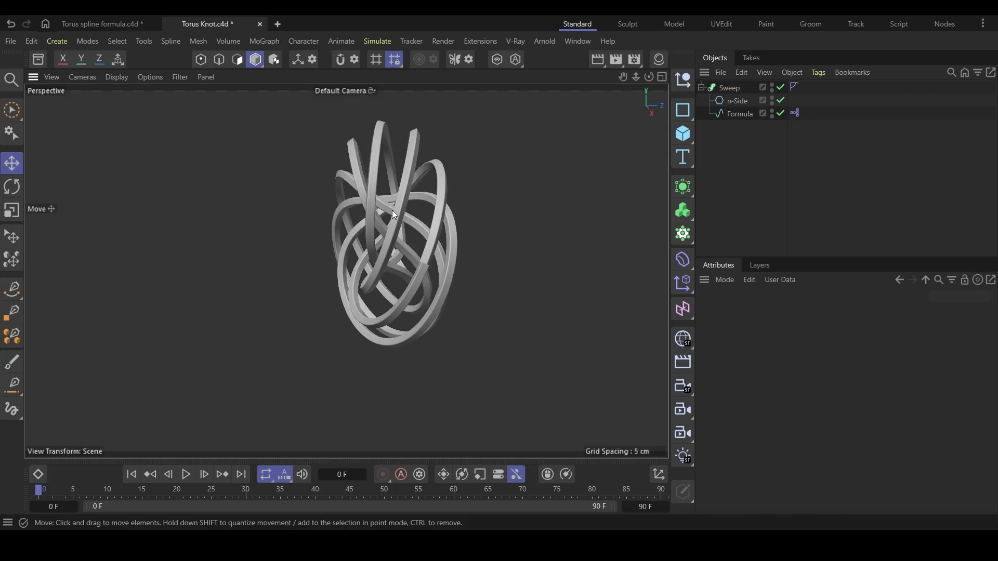
Reshape the knot through Formula.1 with p 3 and q 13, then select n-Side.
left_click(740, 114)
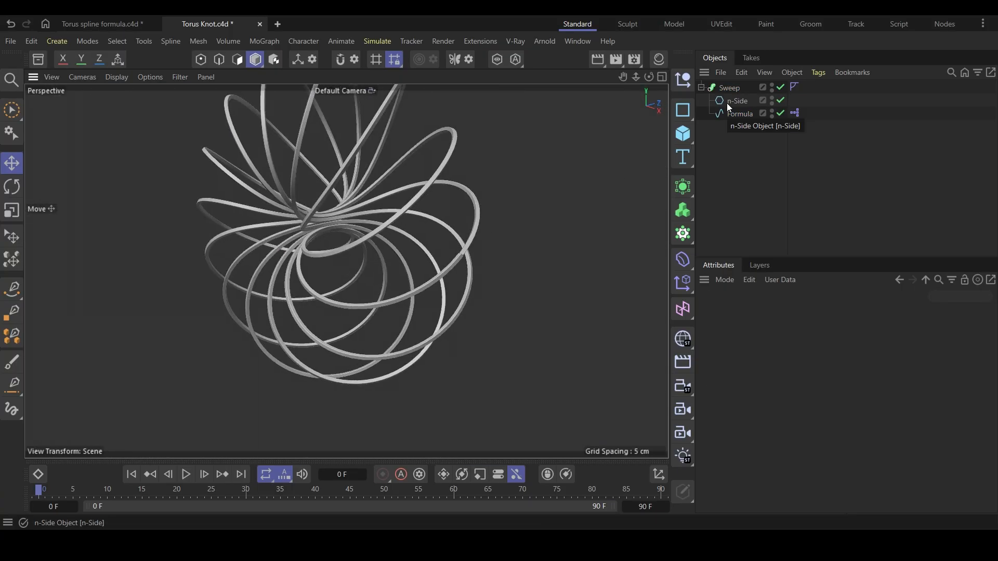
left_click(738, 100)
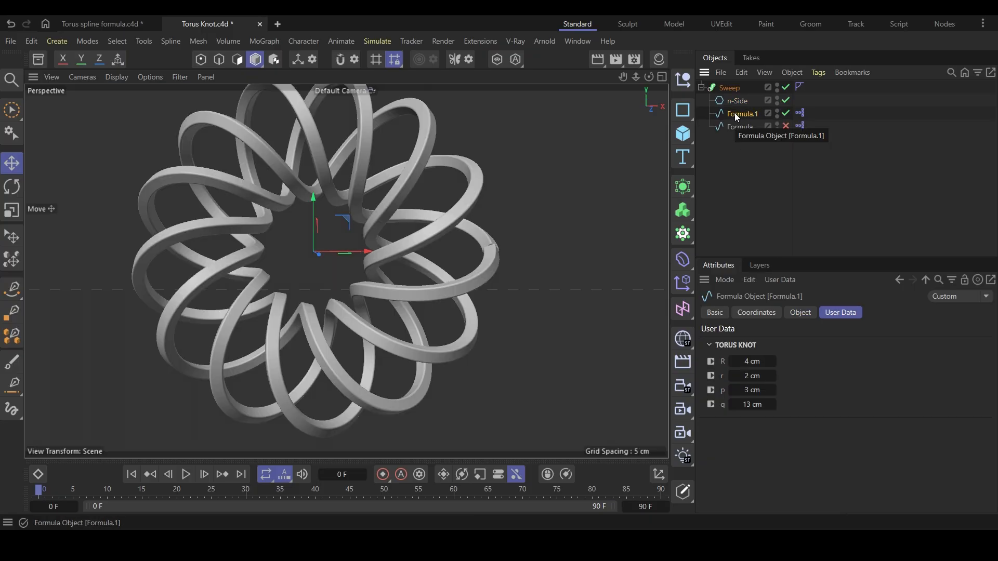
Remove Formula.1's XPresso tag and tick Close Spline in its Object properties.
left_click(800, 113)
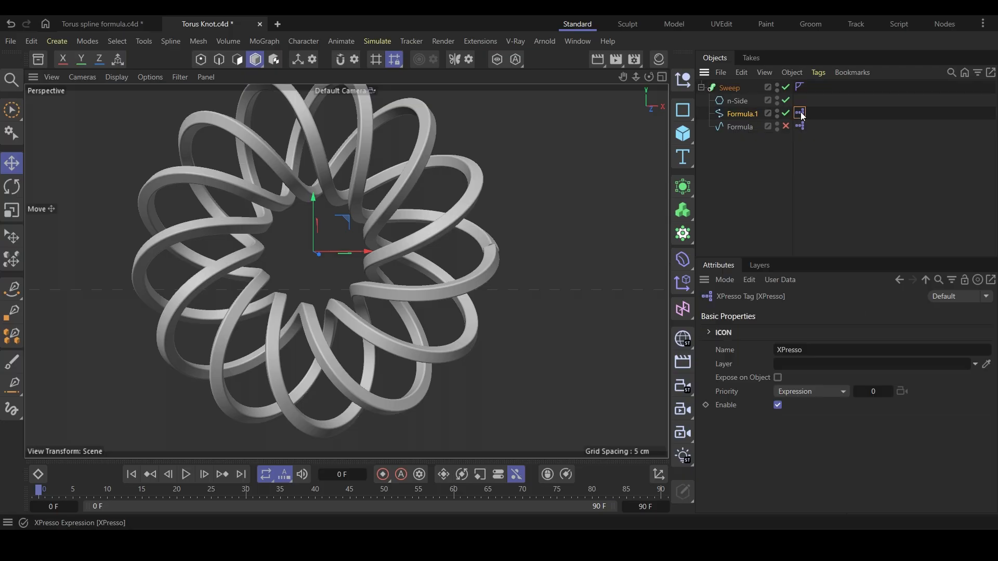
left_click(740, 113)
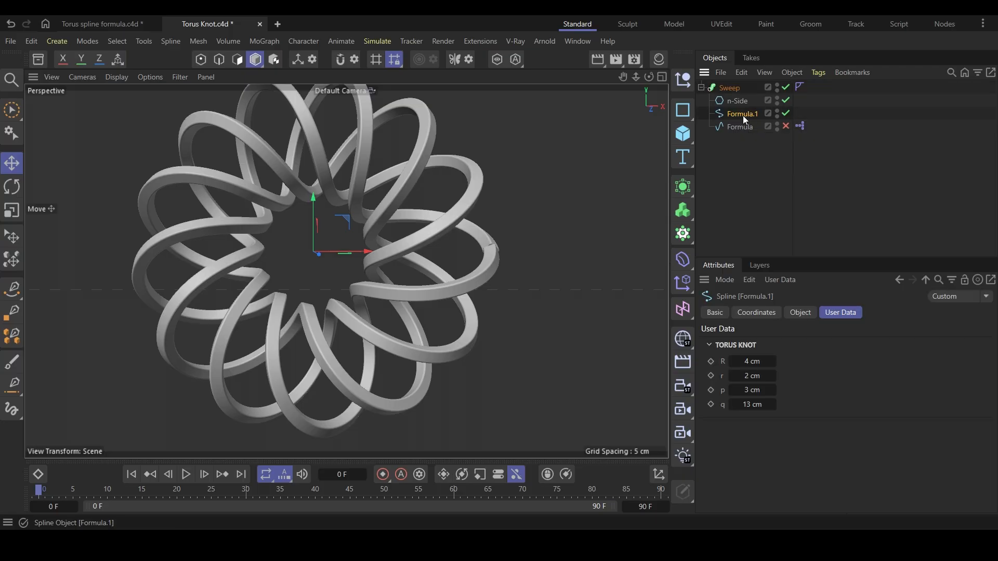
left_click(800, 313)
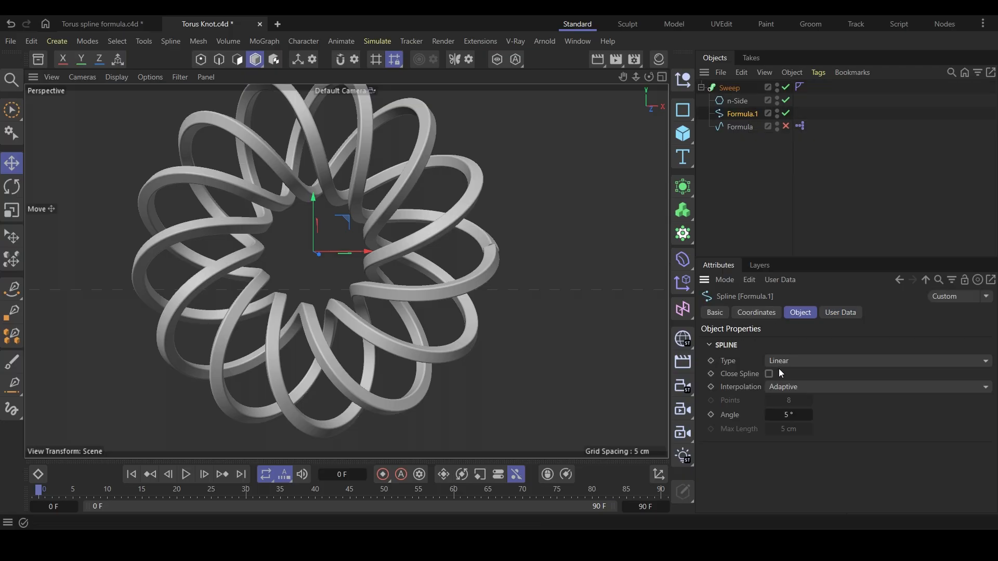
left_click(769, 374)
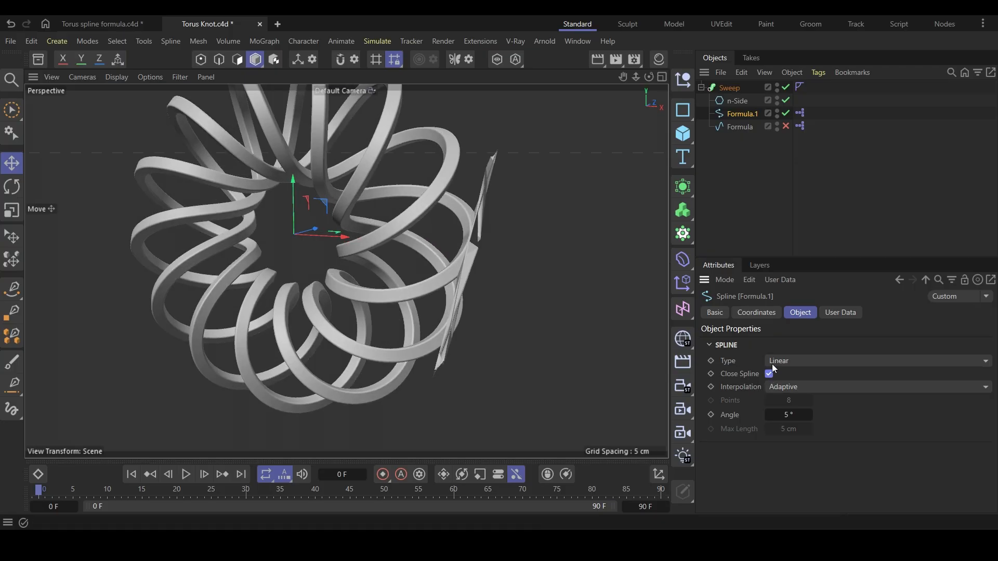
left_click(877, 360)
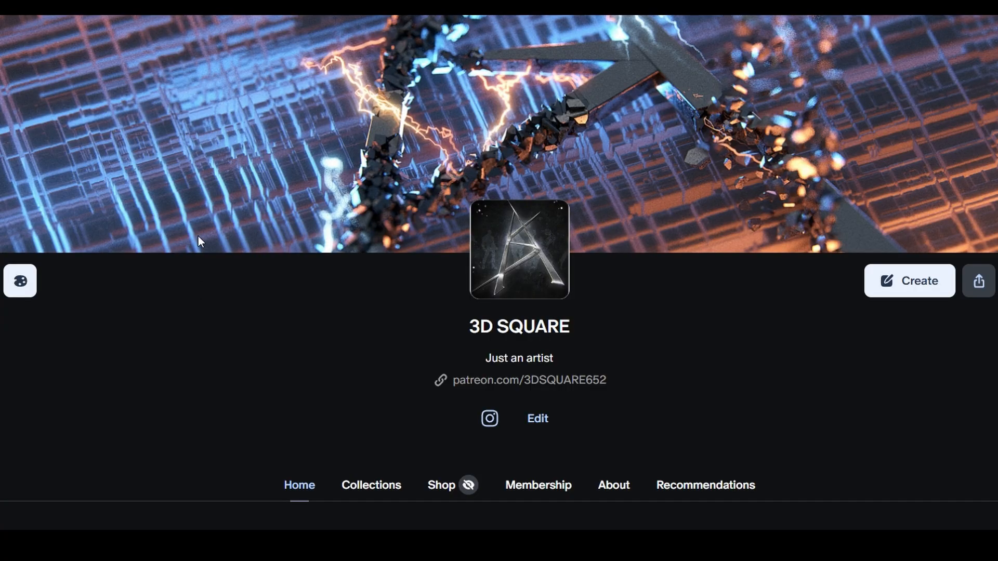
Scroll through the 3D SQUARE Patreon page's Cinema 4D project-file posts.
scroll("down", 3)
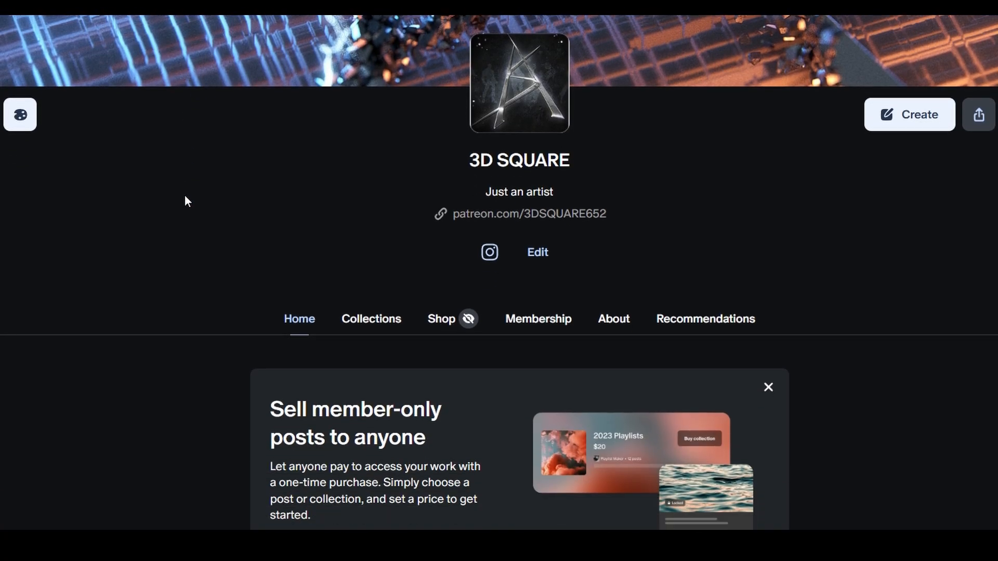
scroll("down", 3)
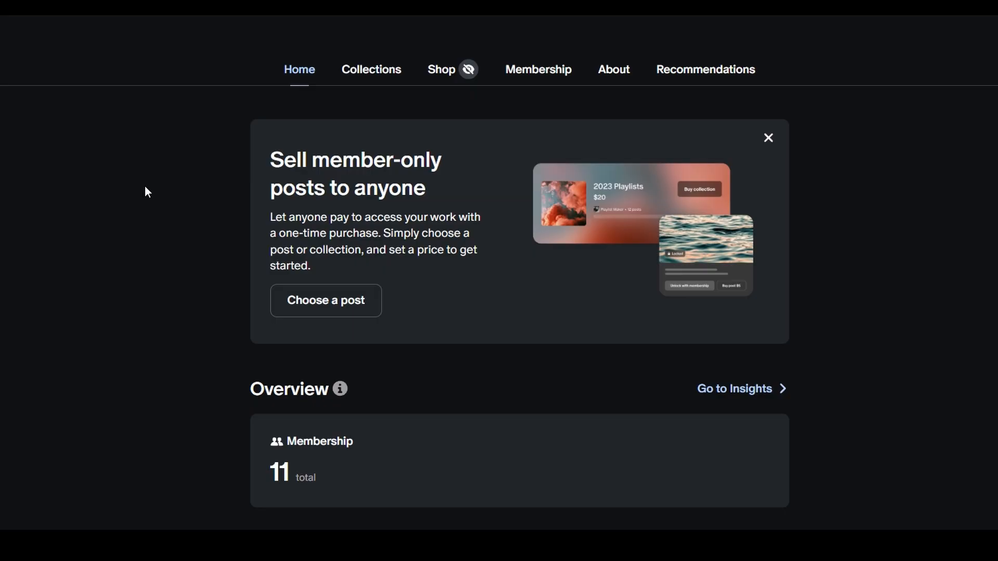
scroll("down", 3)
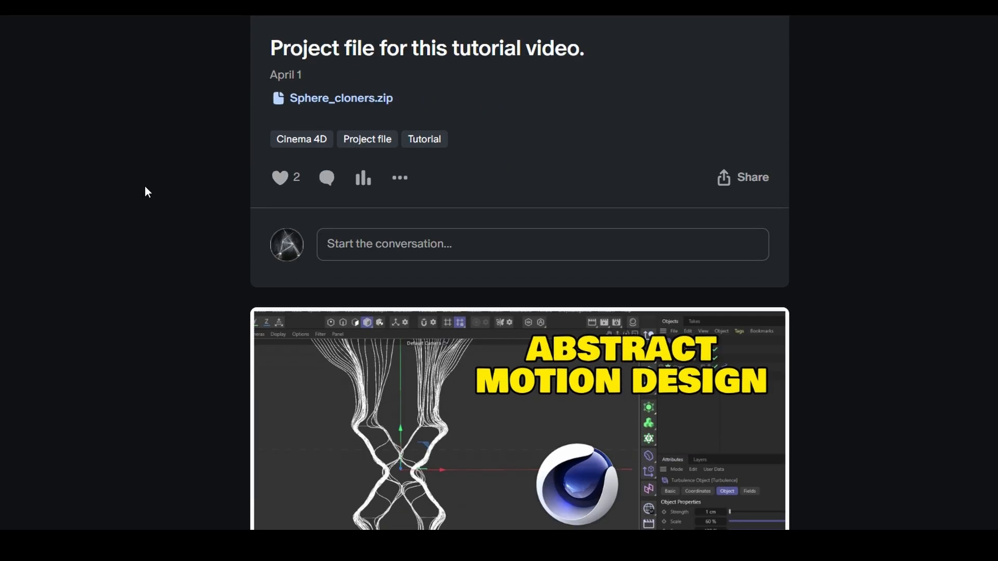
scroll("down", 3)
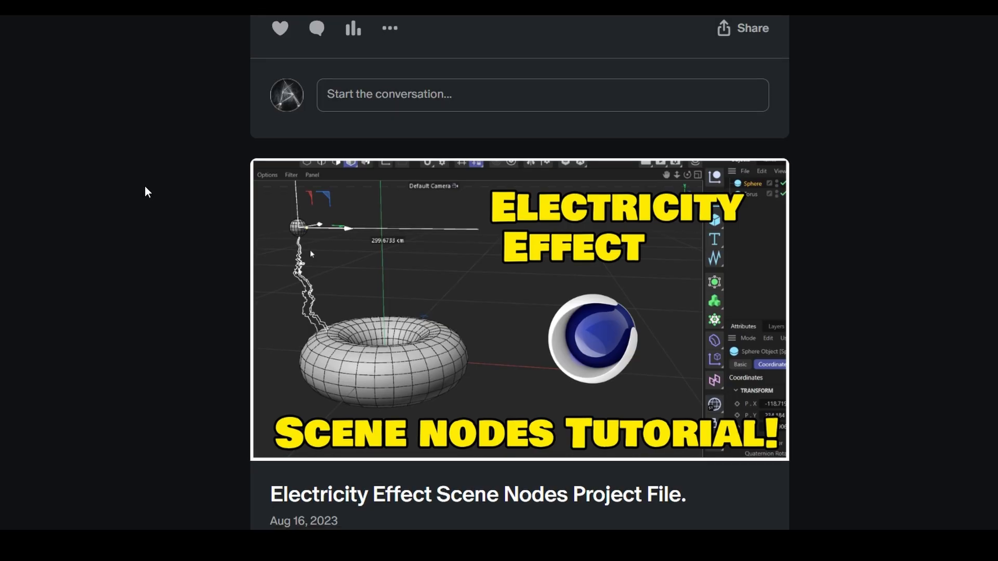
scroll("down", 3)
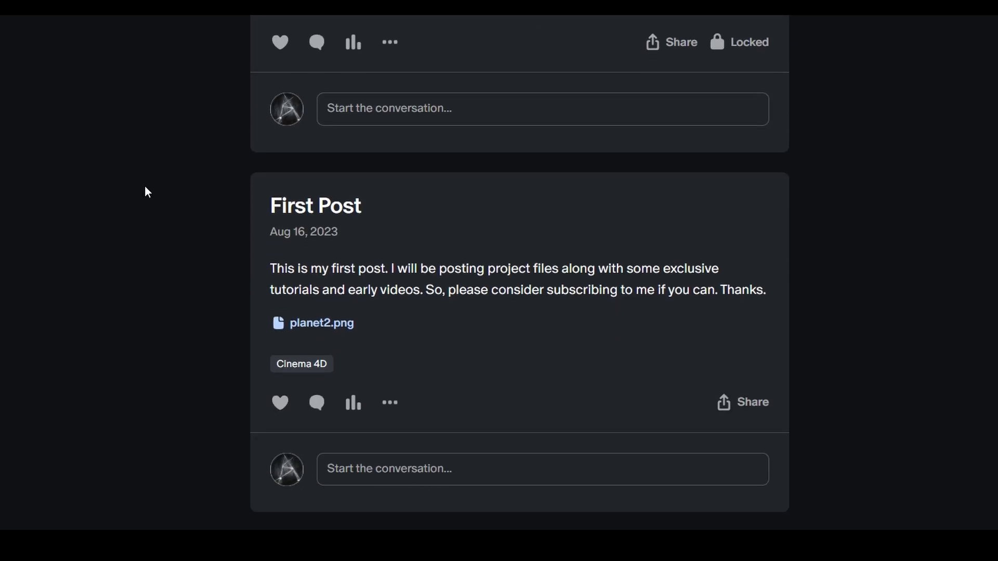
scroll("up", 3)
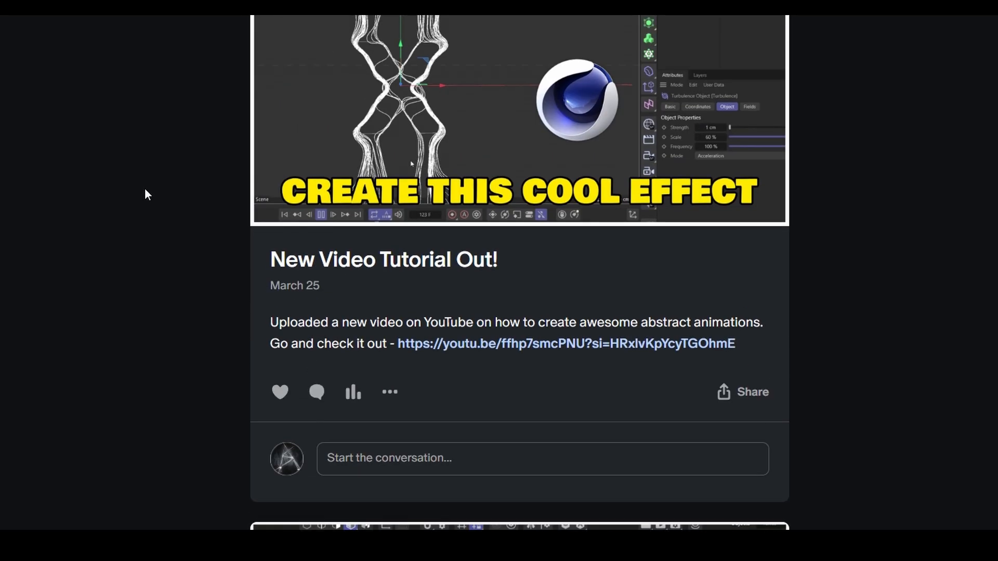
scroll("down", 3)
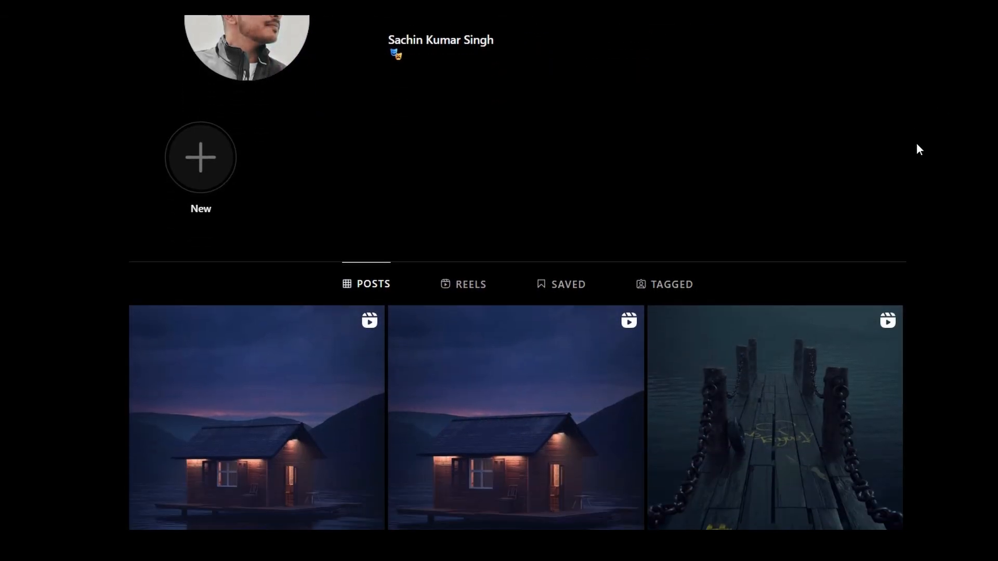
Scroll down the Instagram profile grid to more 3D artwork posts.
scroll("down", 3)
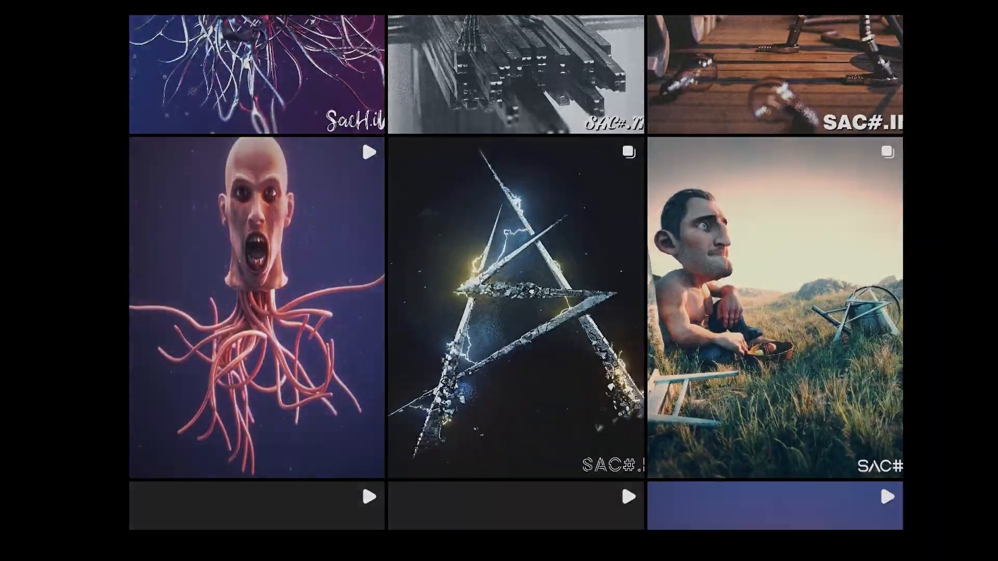